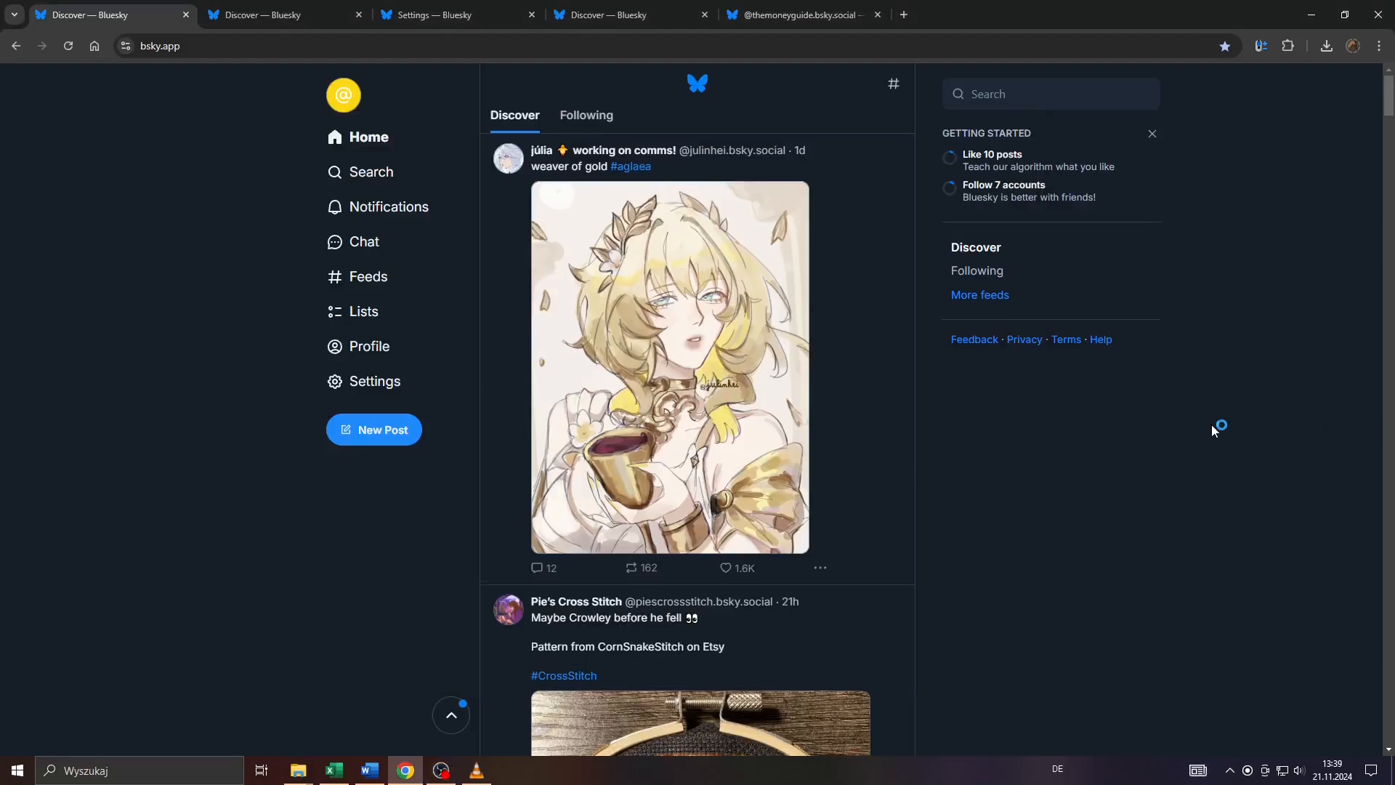
- Start a new post and write 'Beautiful photo of japanese nature.' after browsing the feed
scroll(down, 3)
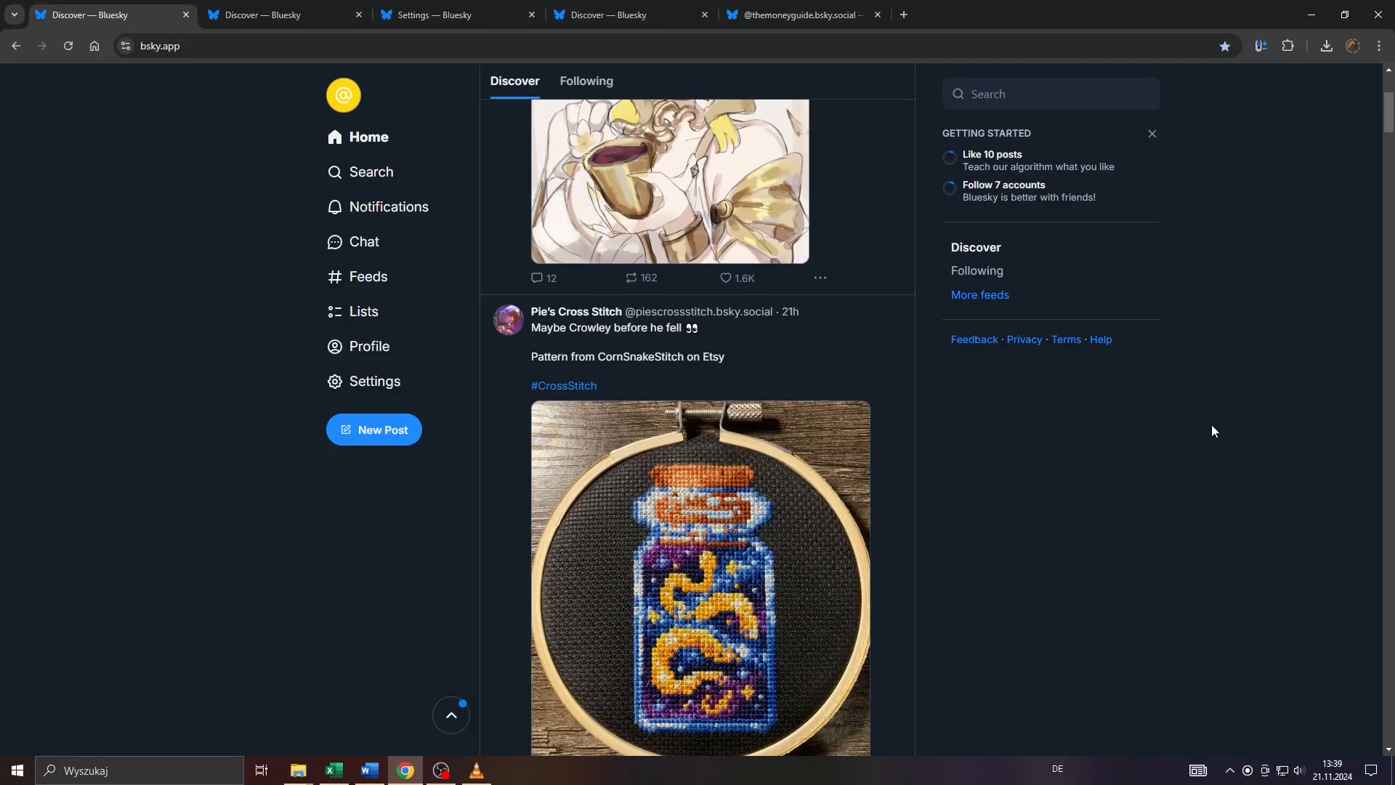
scroll(down, 3)
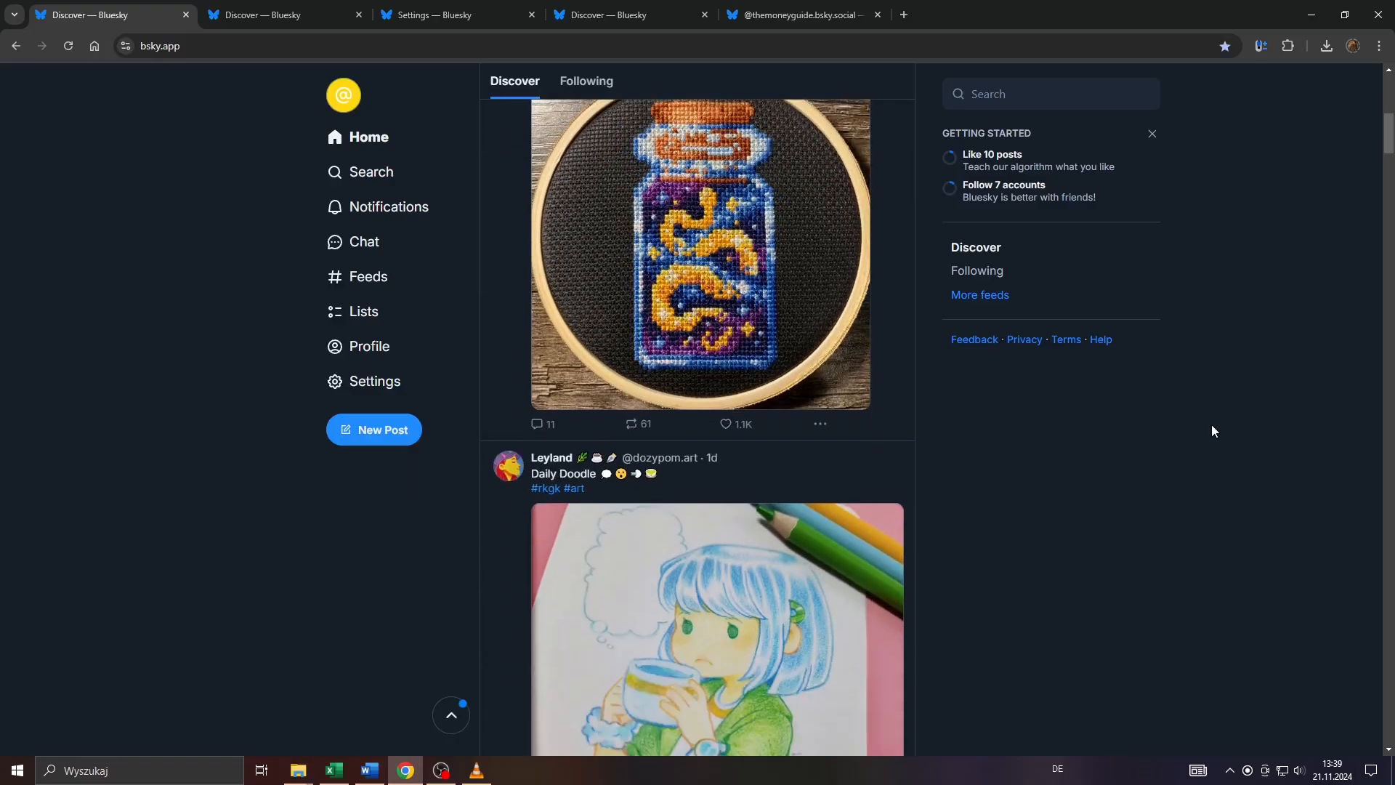
scroll(down, 3)
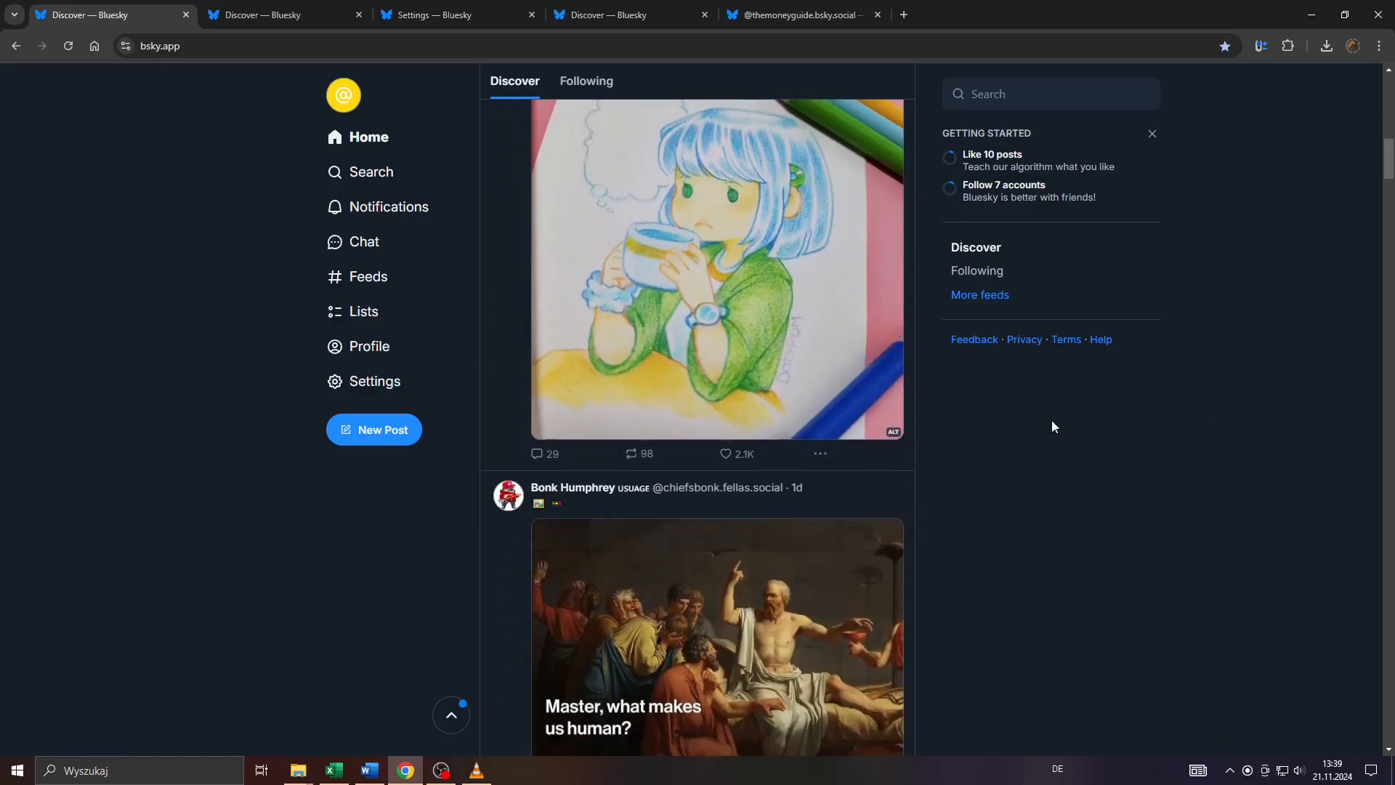
scroll(down, 3)
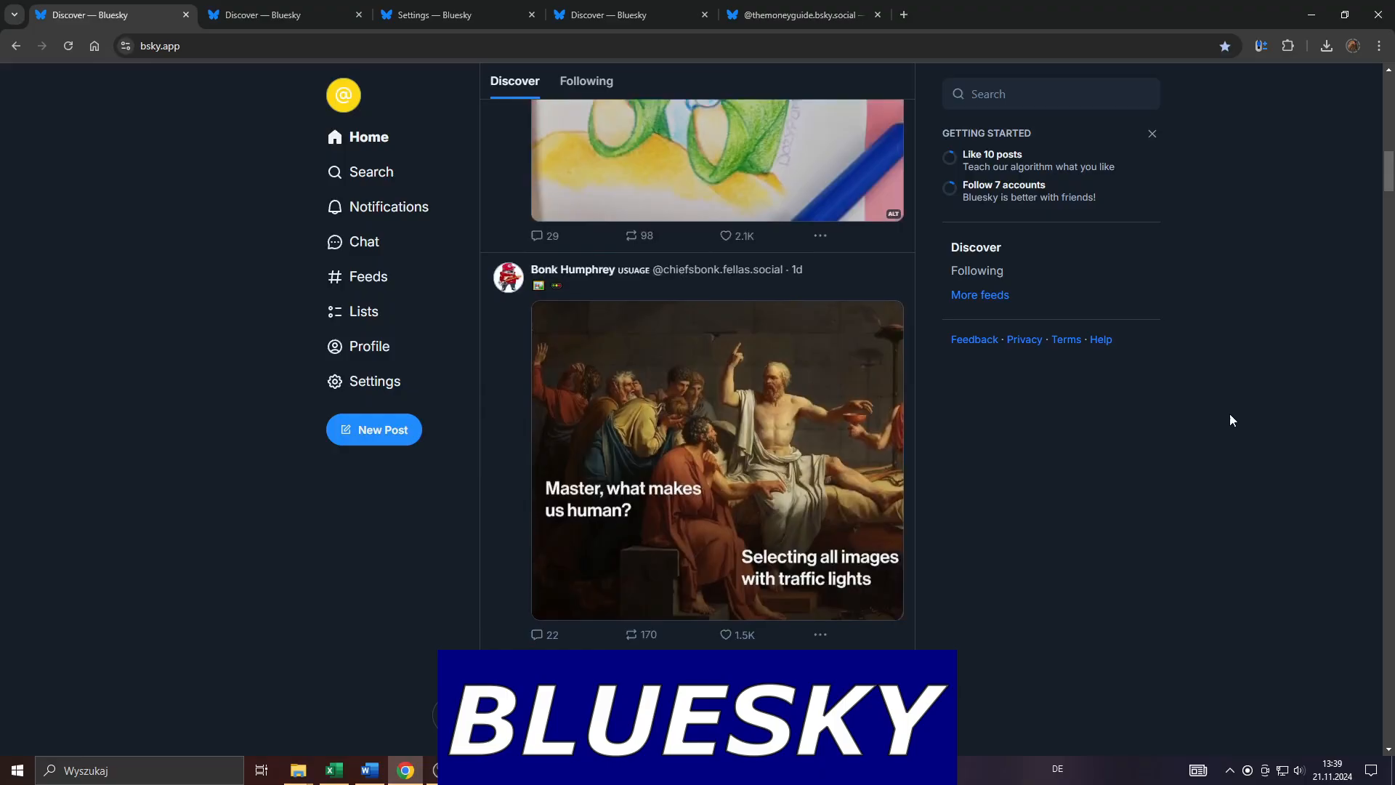
scroll(down, 3)
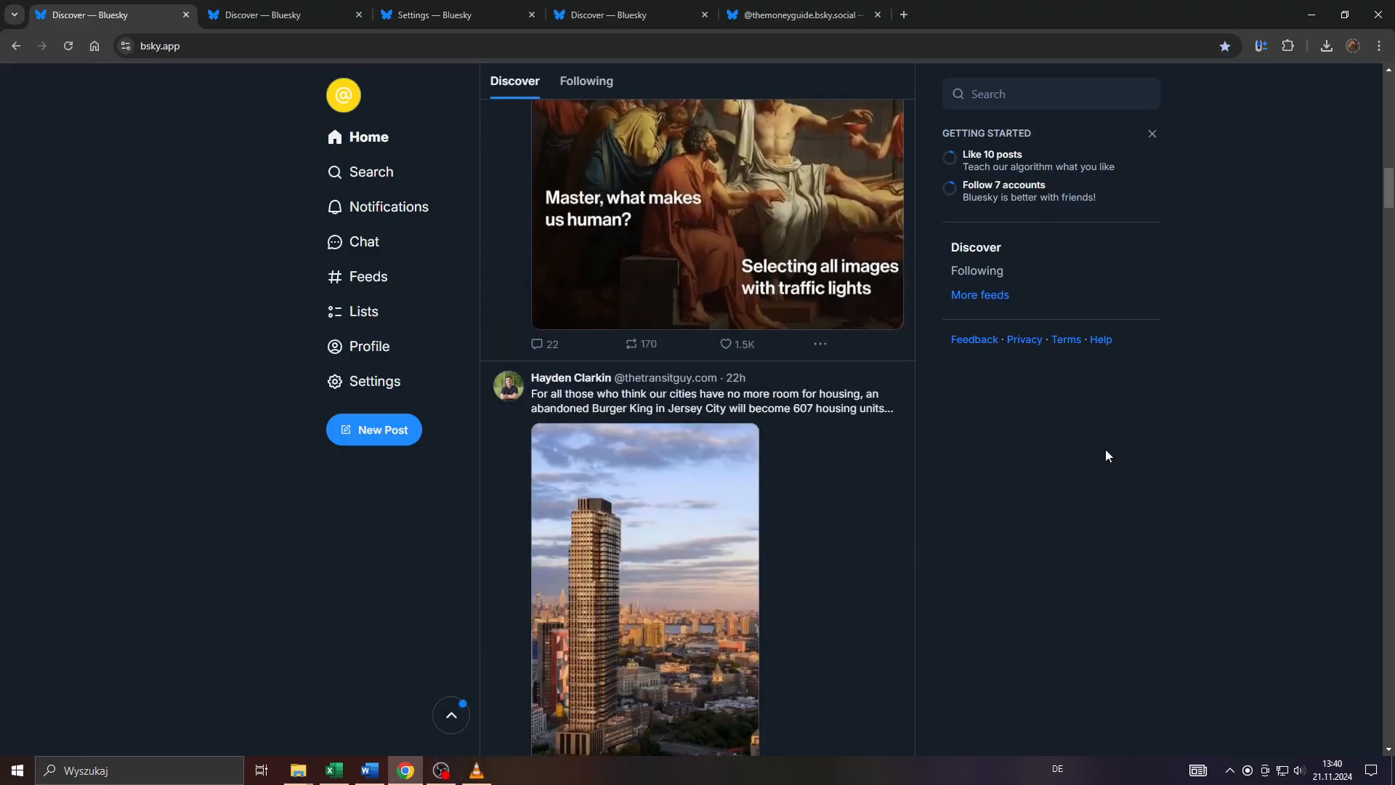
scroll(down, 3)
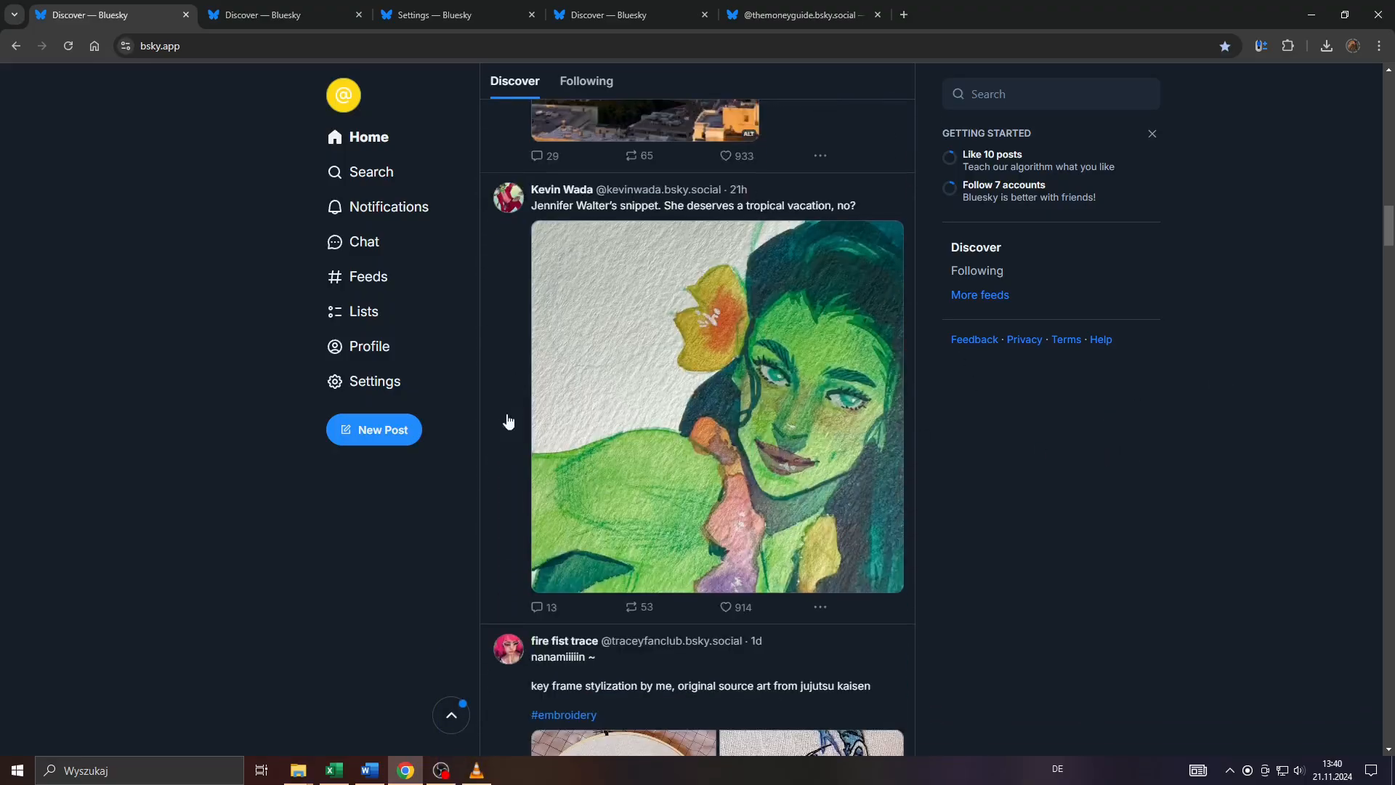
scroll(down, 3)
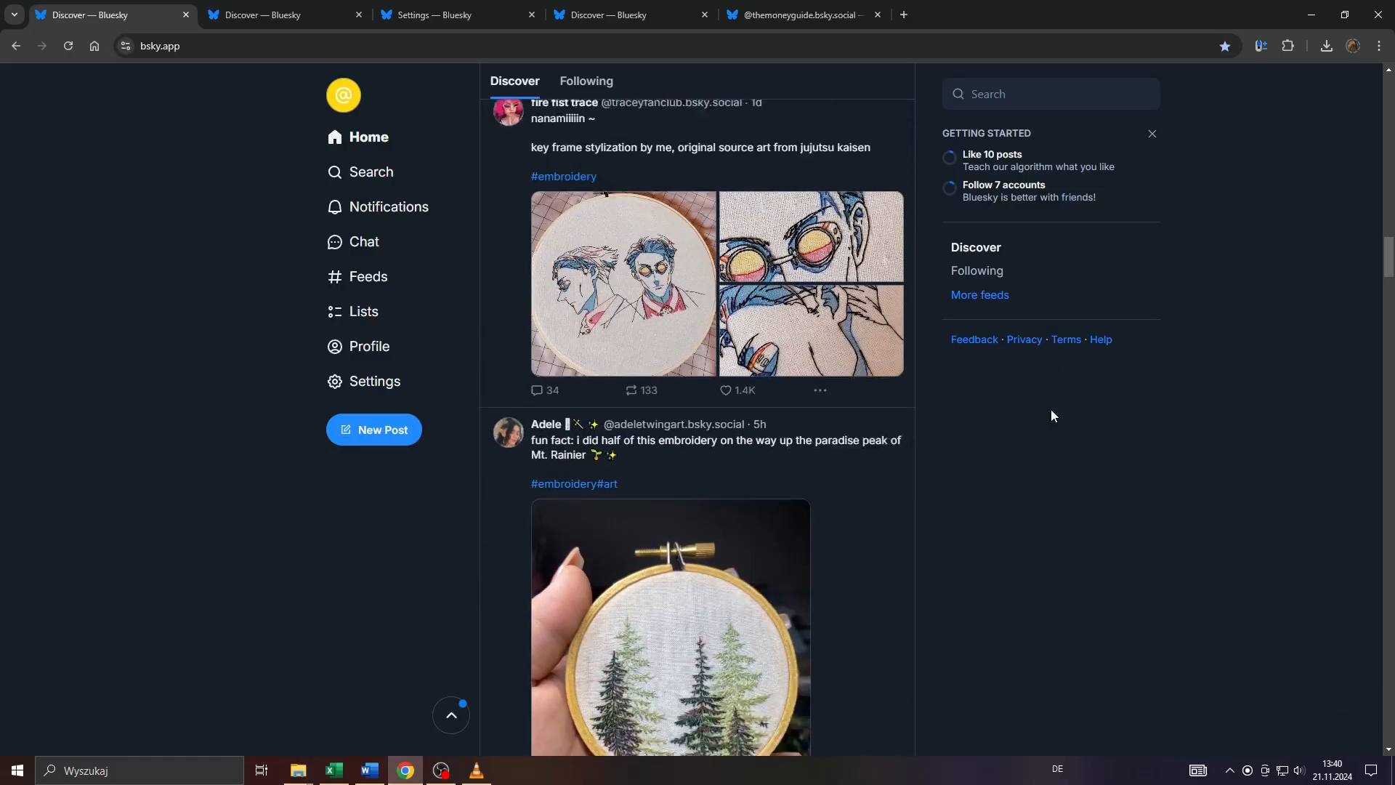
scroll(up, 3)
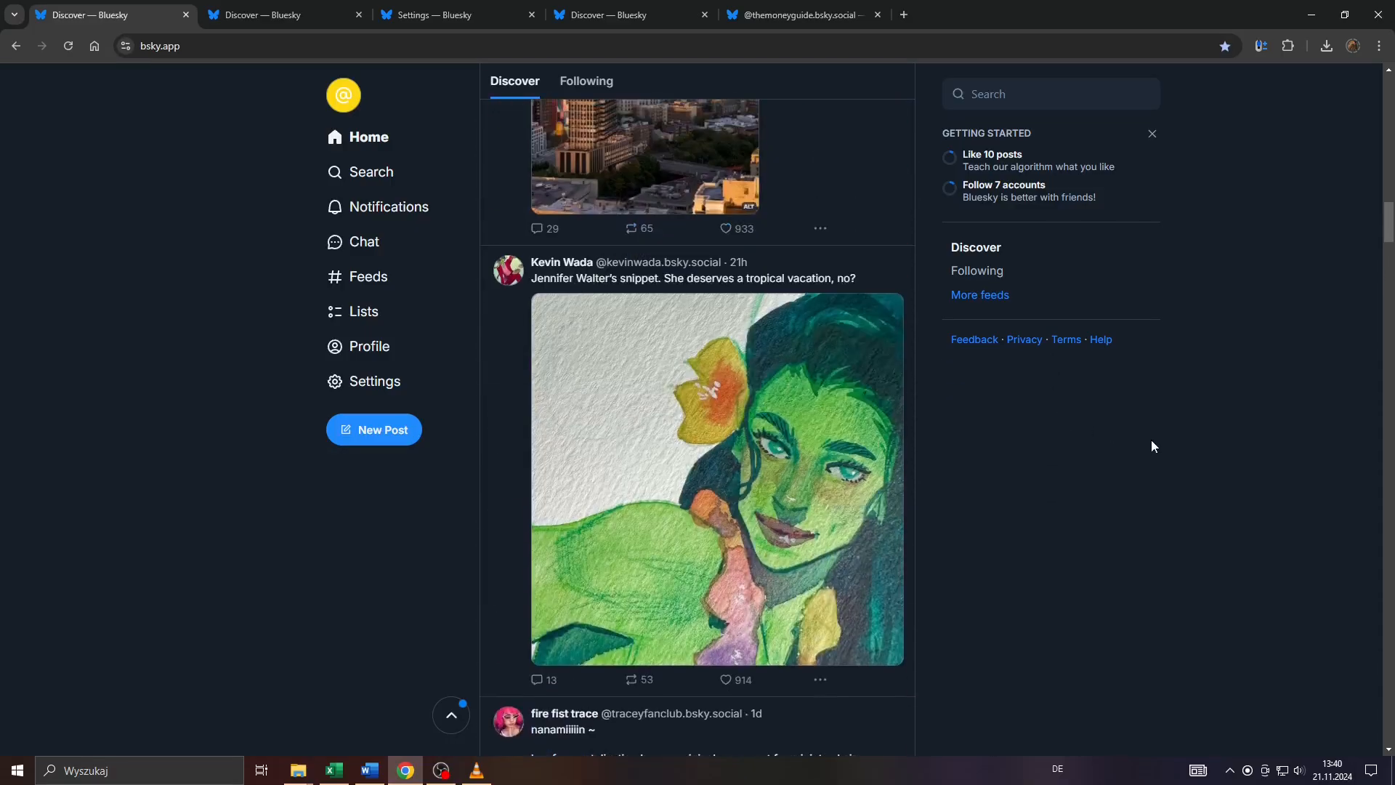
scroll(down, 3)
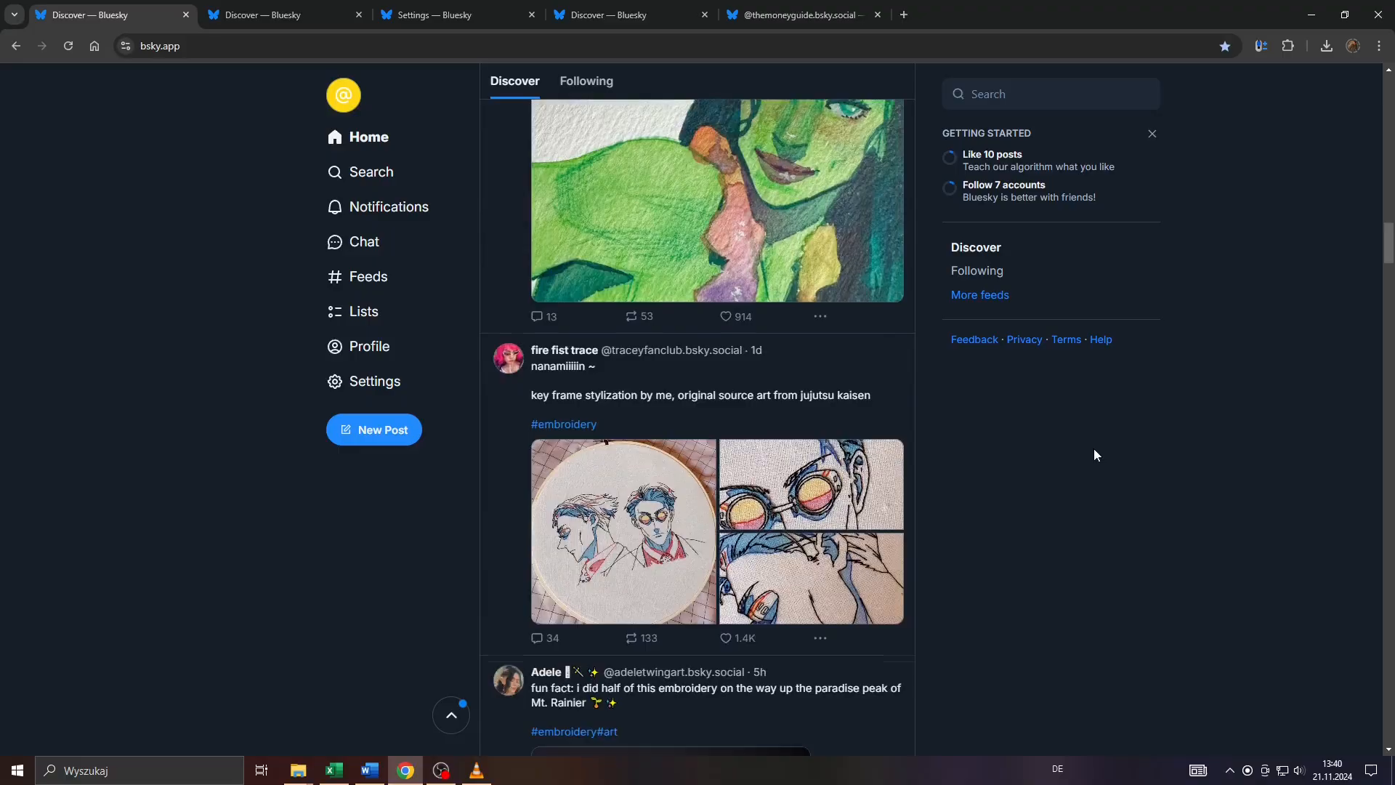
scroll(down, 3)
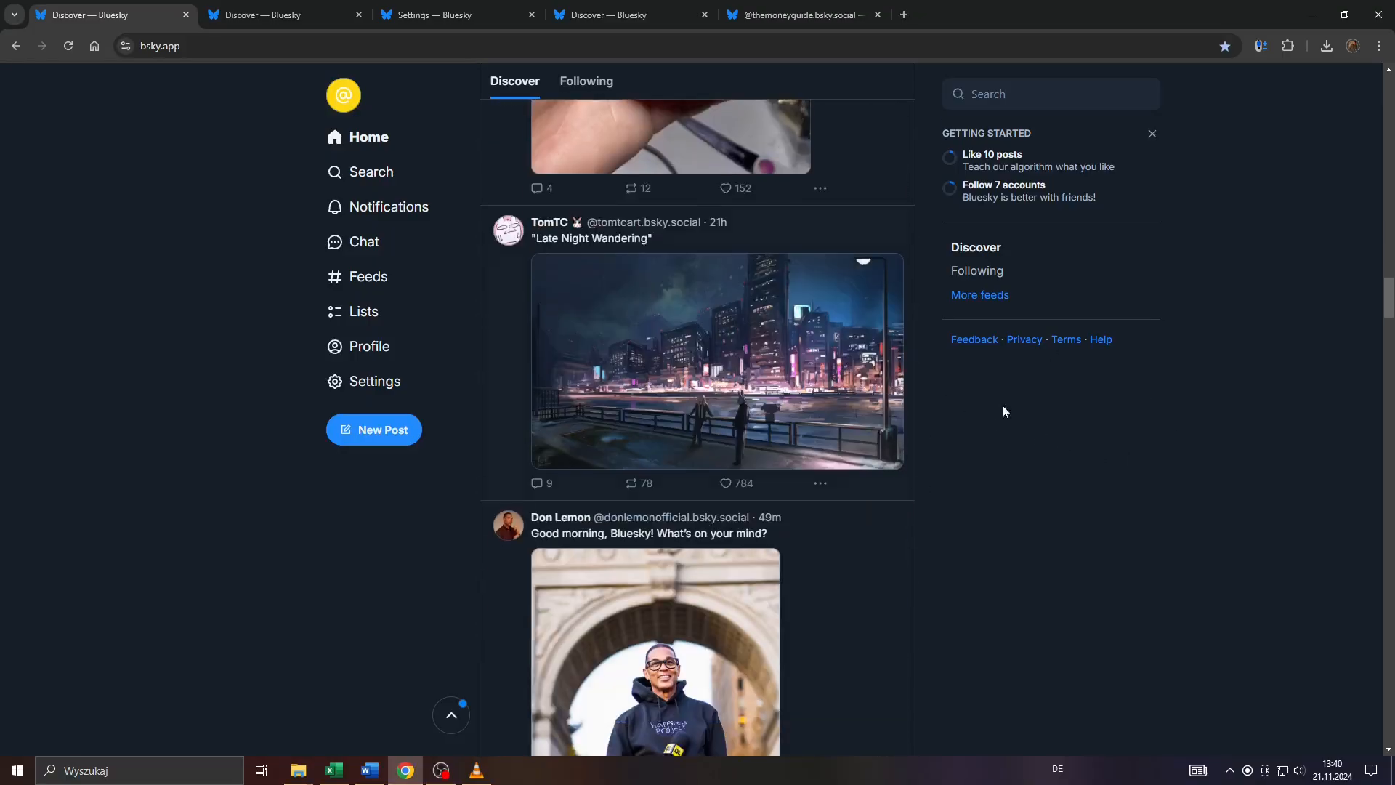
mouse_move(1114, 436)
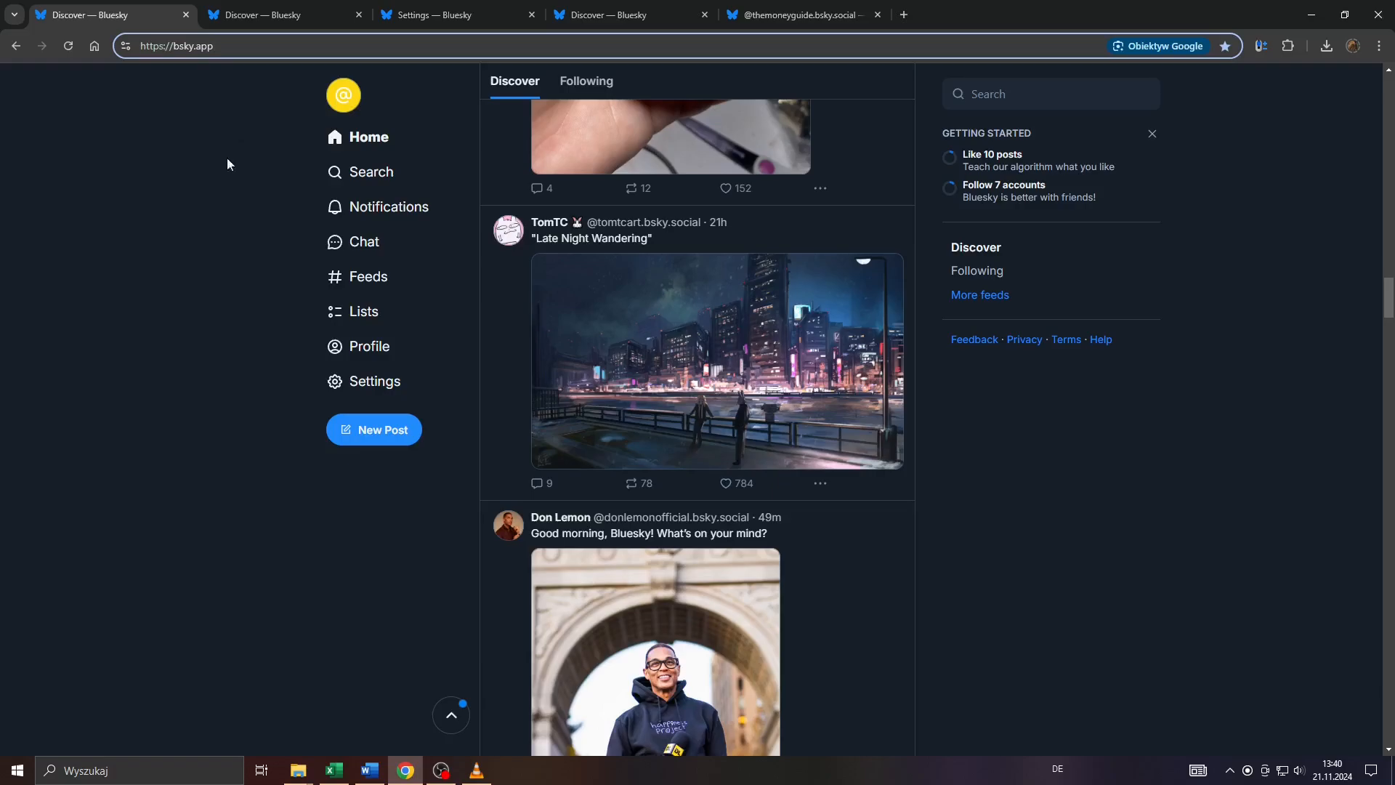
mouse_move(300, 276)
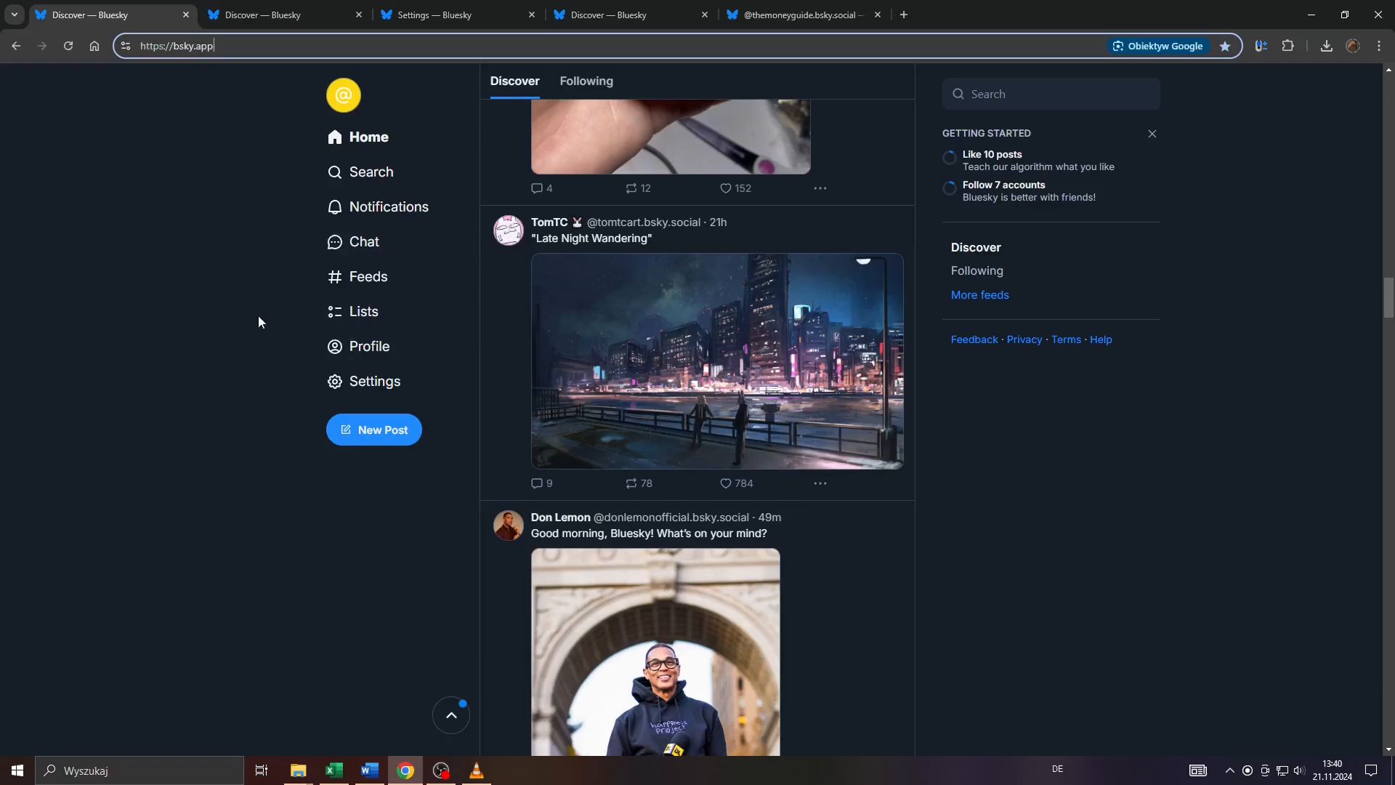
mouse_move(409, 427)
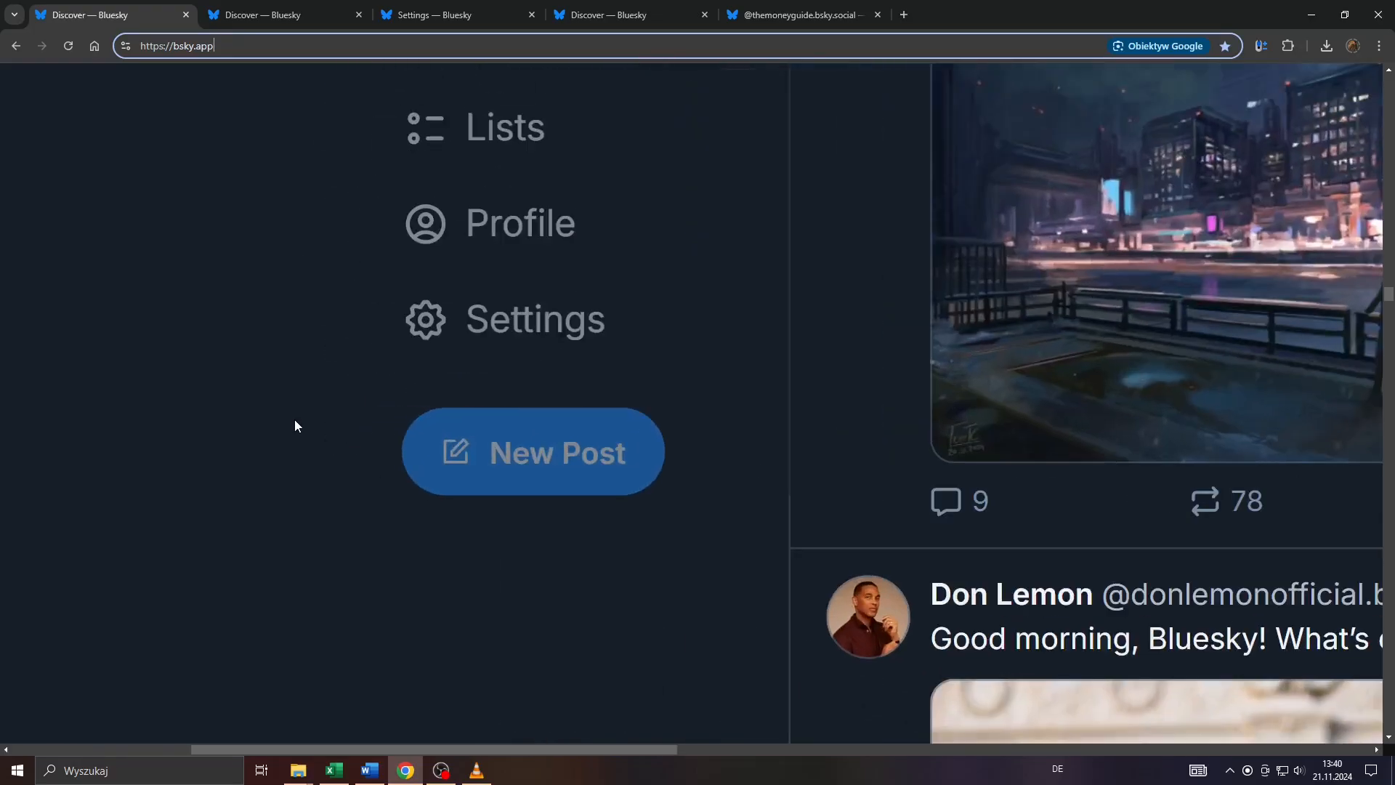
mouse_move(478, 359)
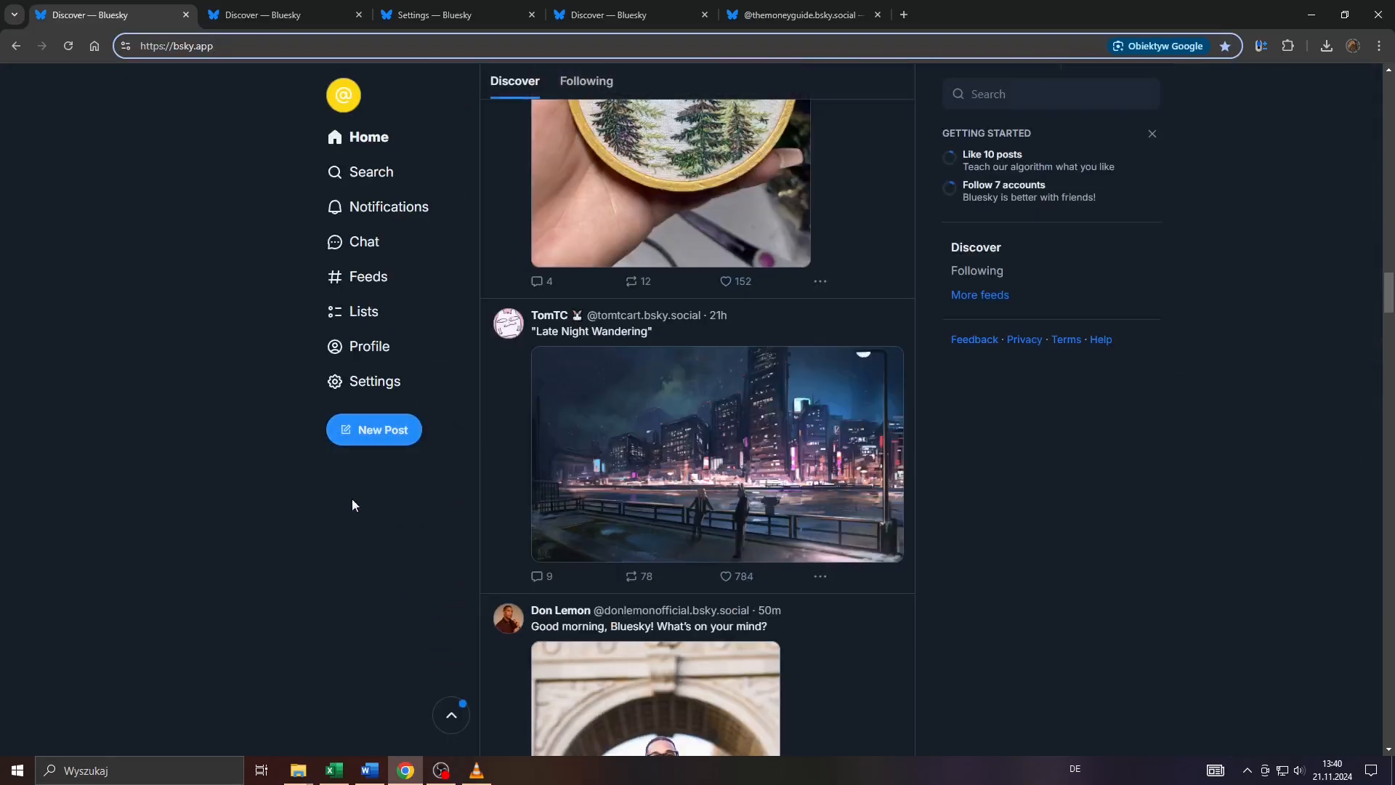
click(374, 429)
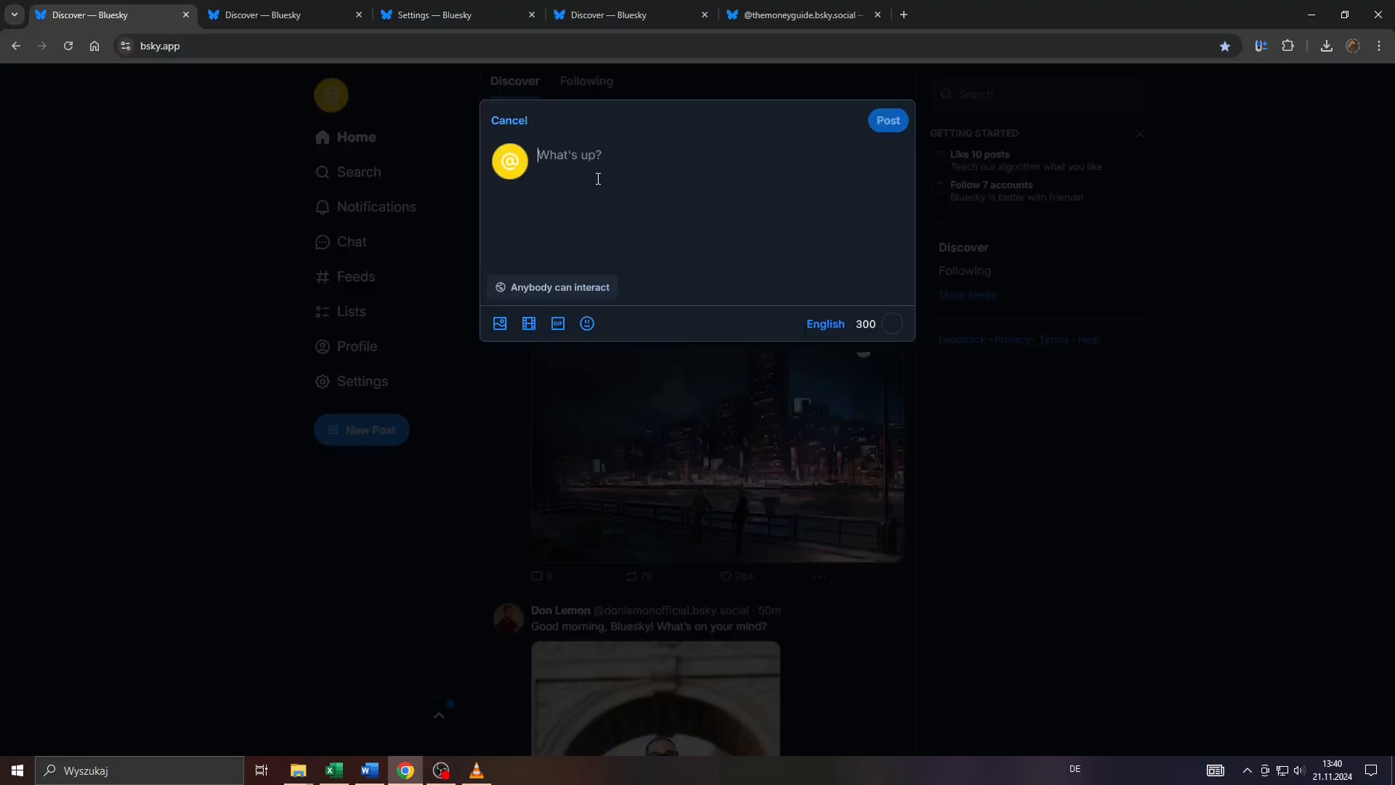
text(Bea)
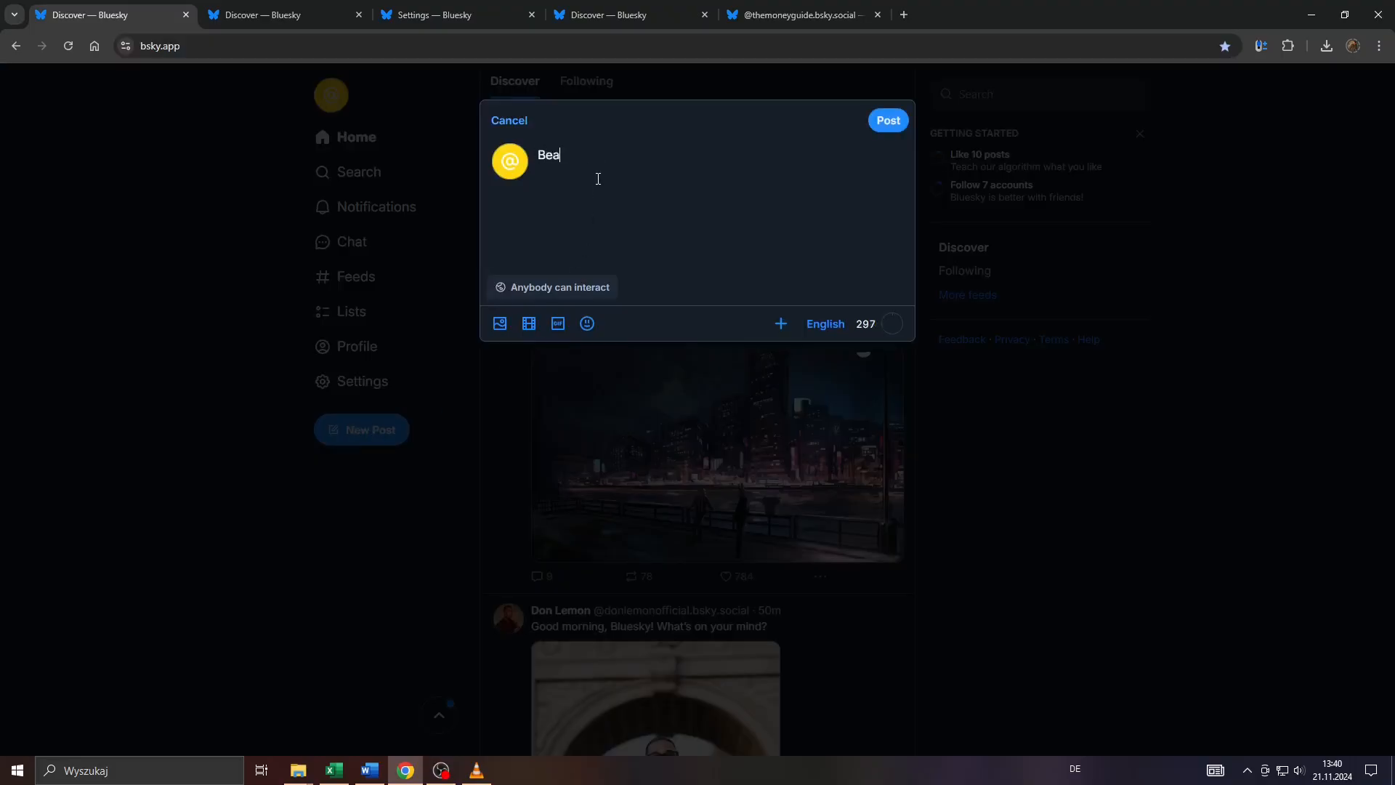
text(uti)
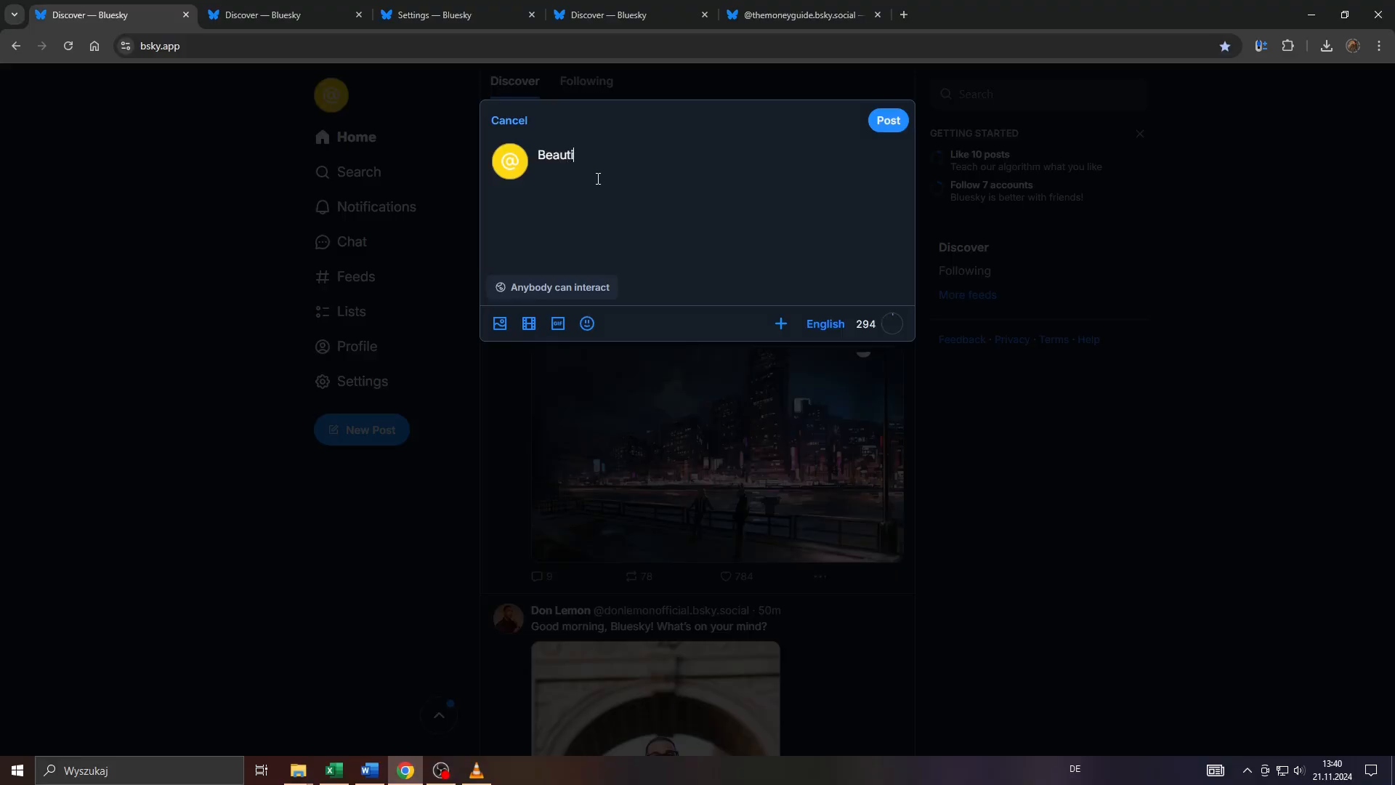
text(ful)
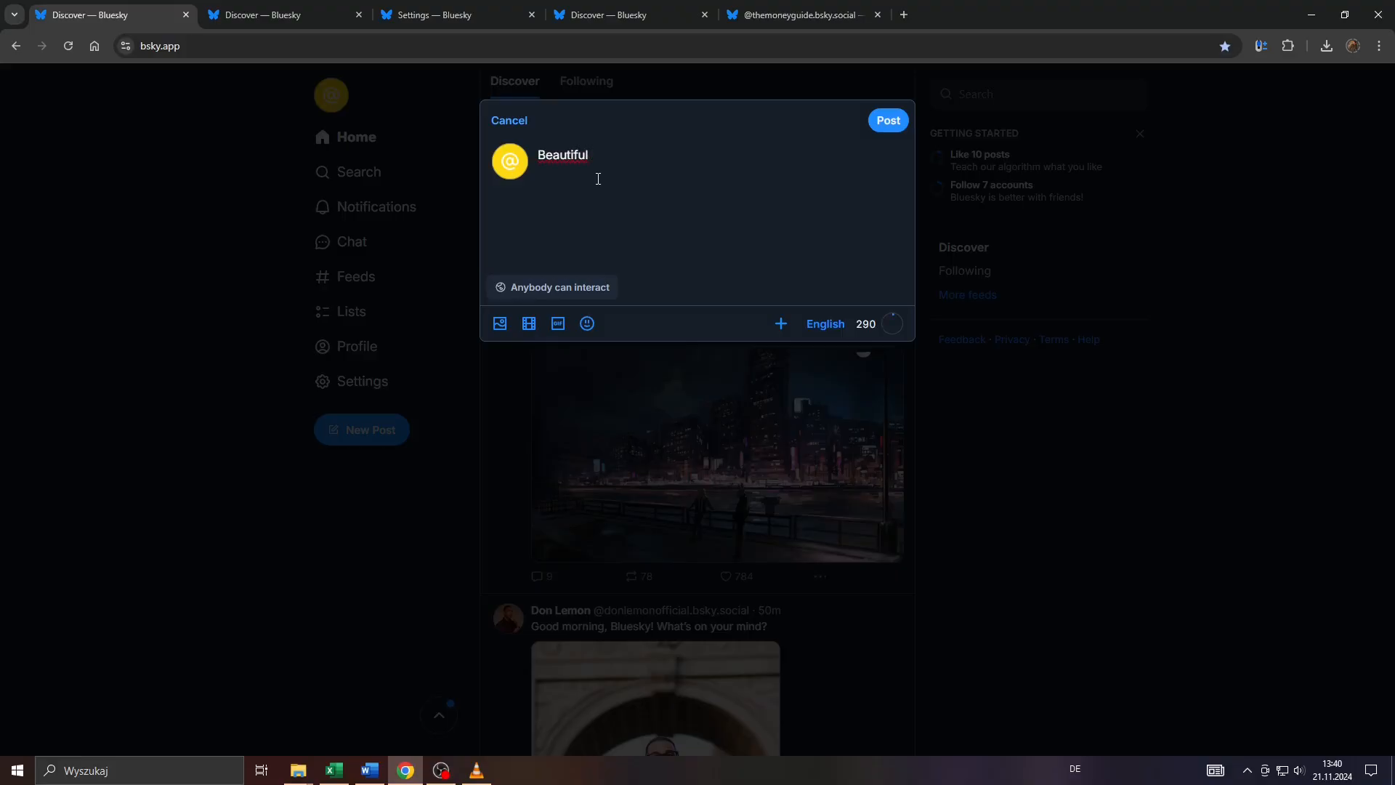
text(photo of)
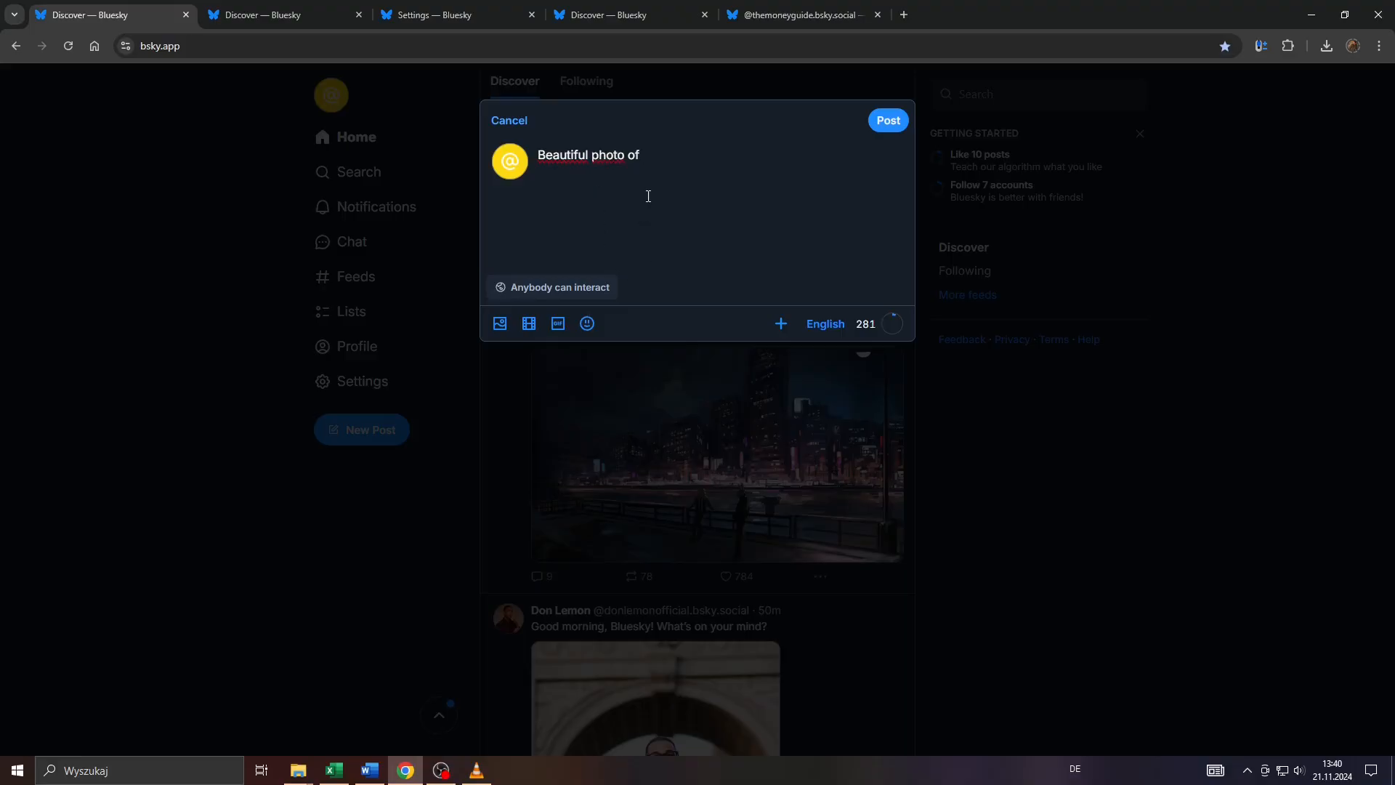
text(japa)
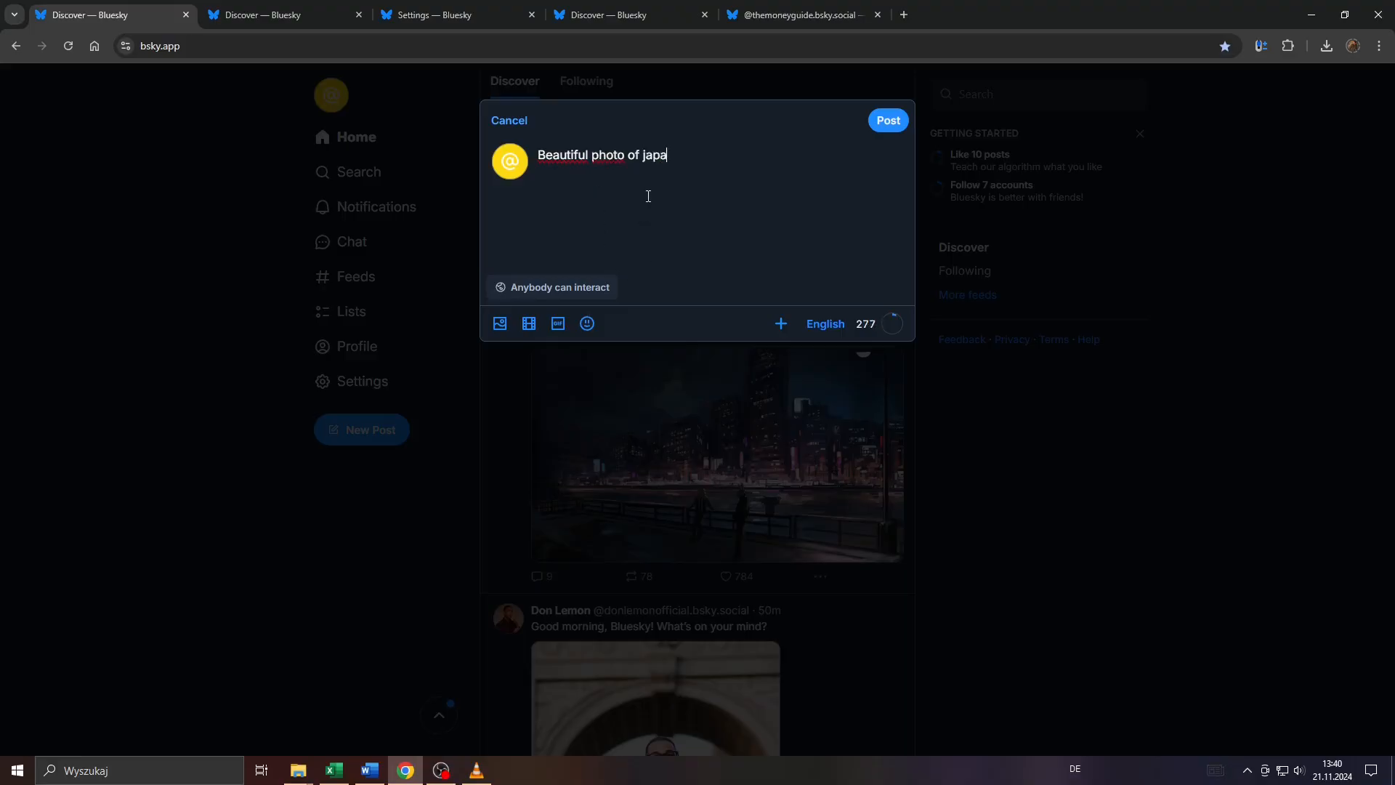
text(nese na)
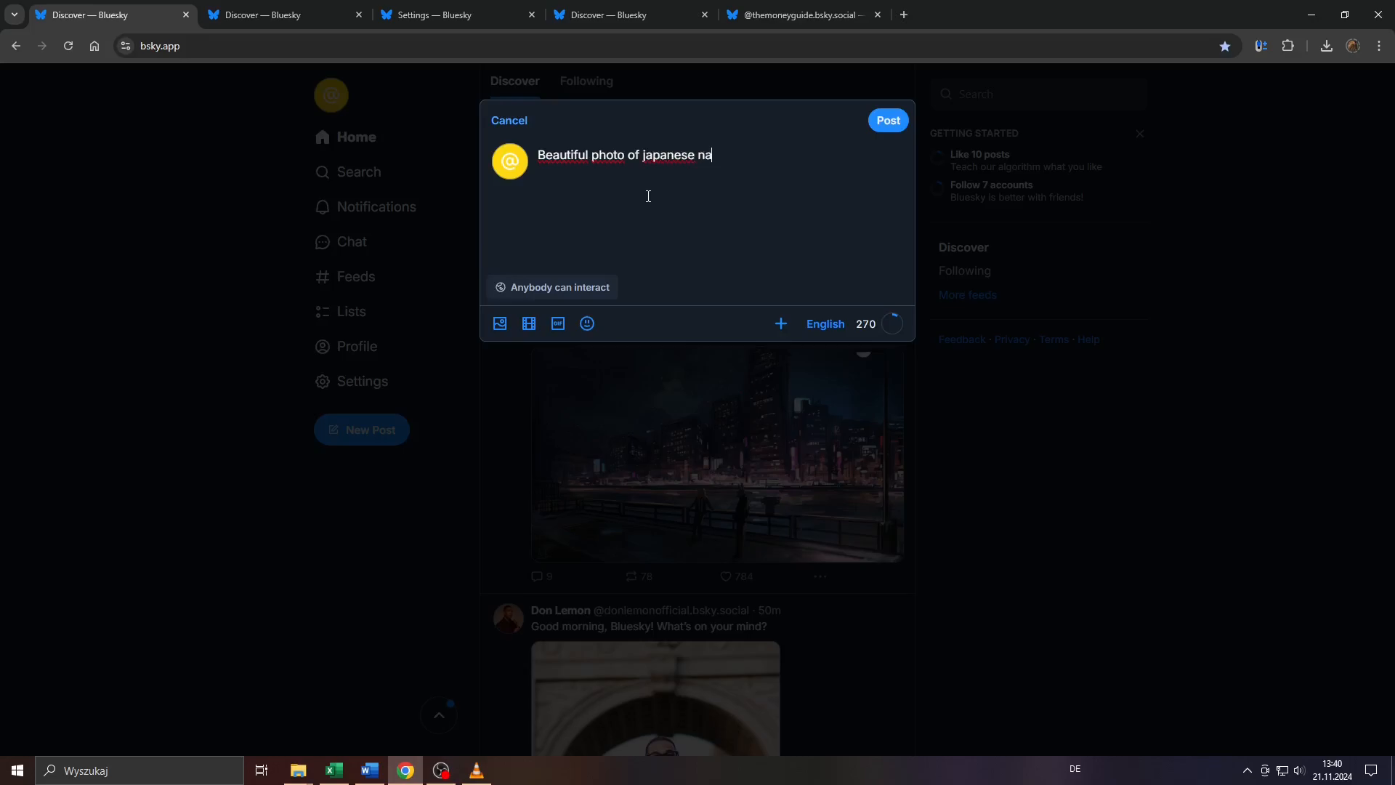
text(ture.)
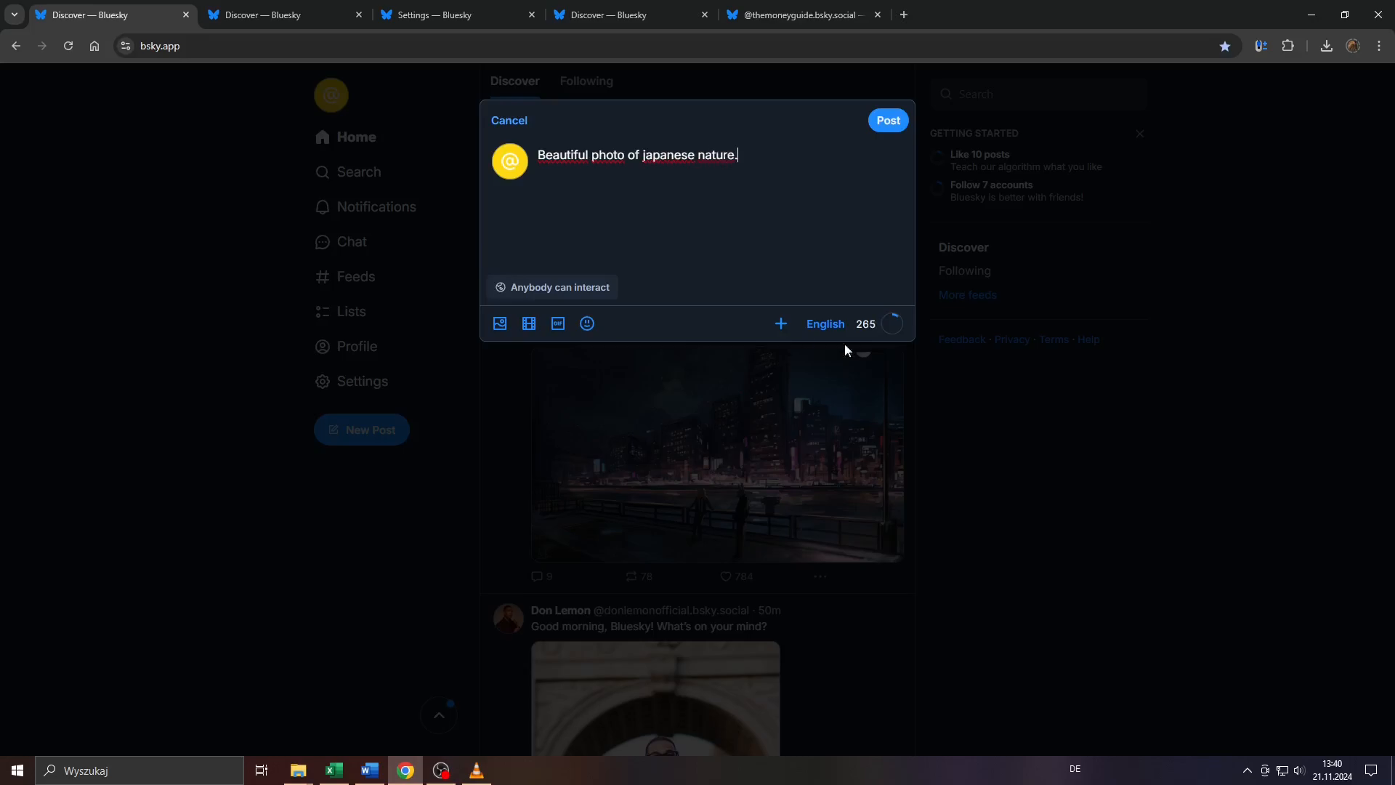
- Add a second thread post, then remove it so the draft stays a single post
click(779, 323)
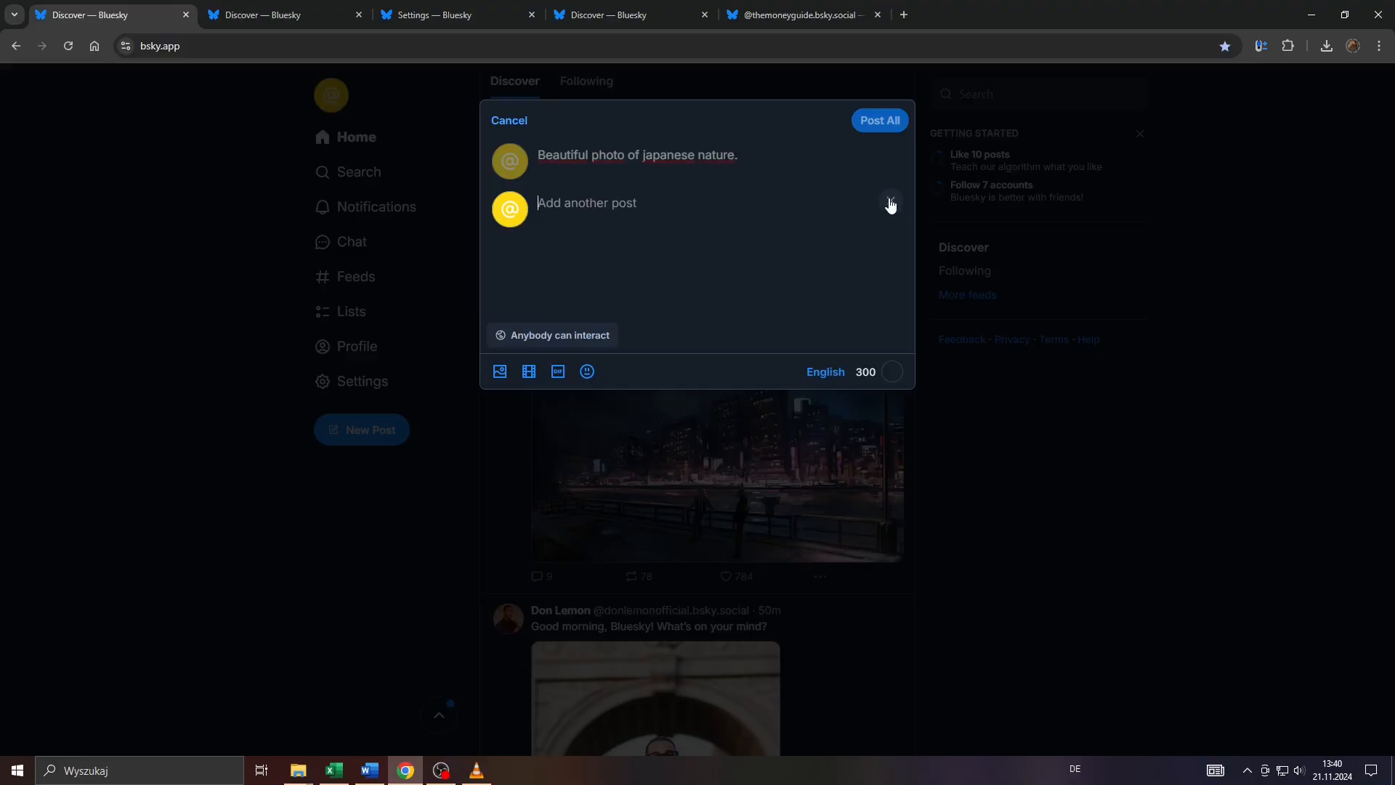
click(890, 204)
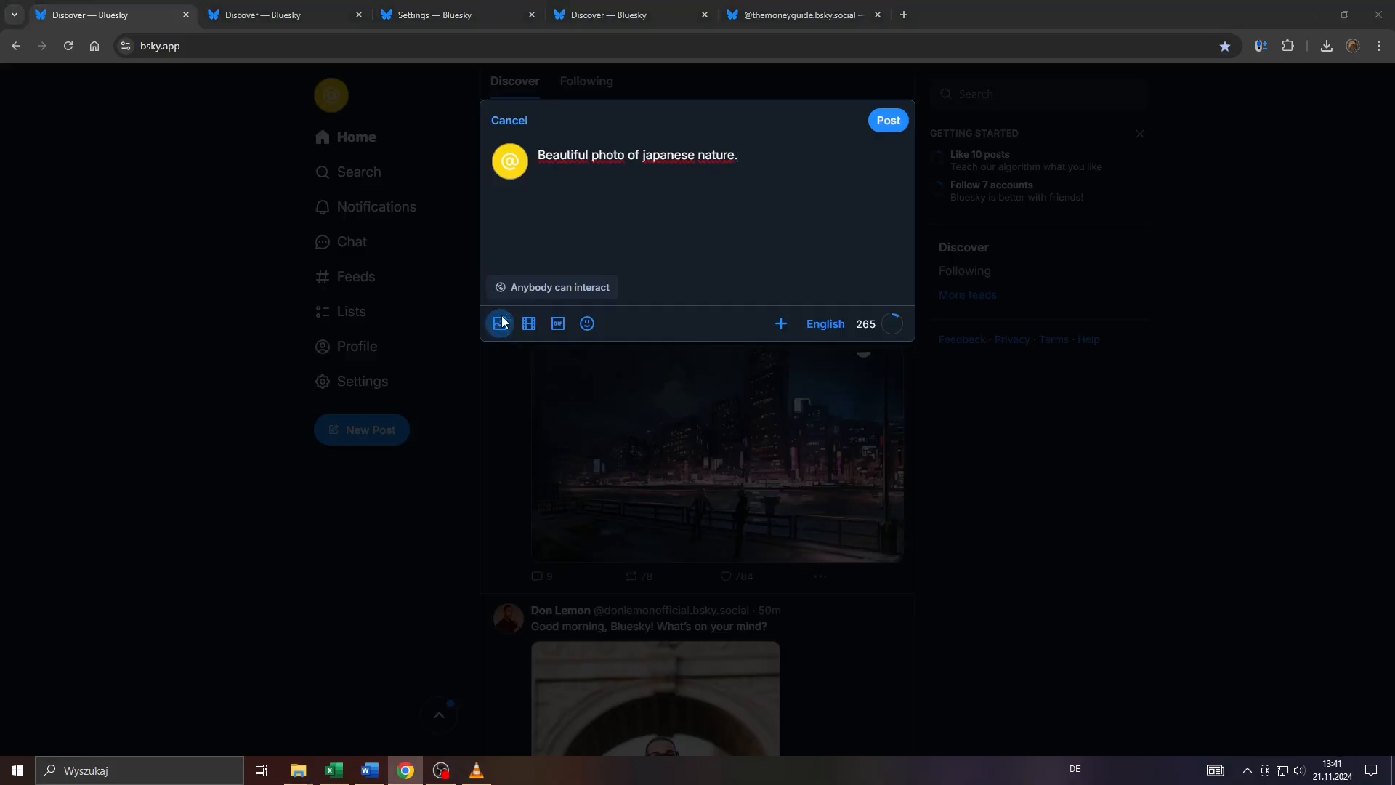
- Attach the black-and-white torii-gate-in-water photo to the draft and return to the composer
click(500, 323)
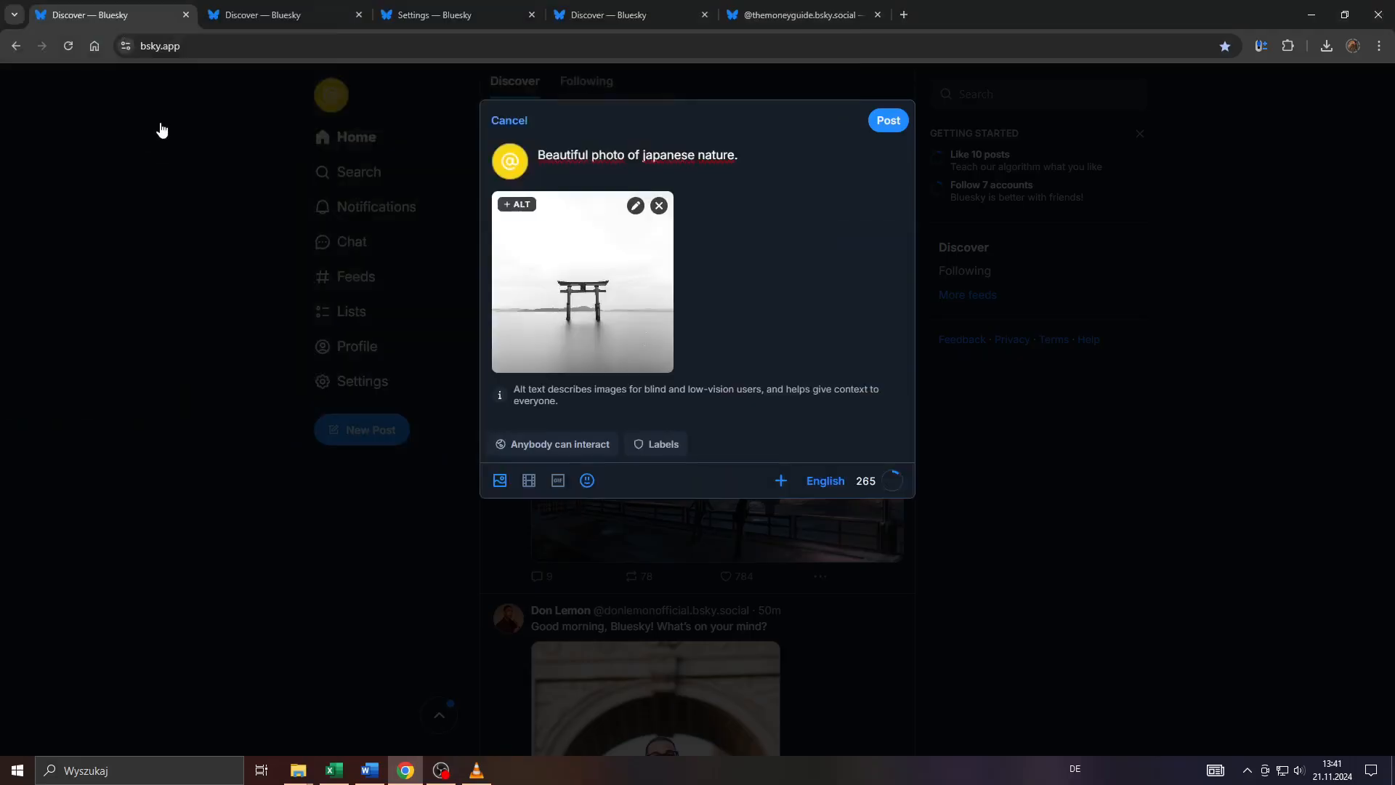
mouse_move(605, 282)
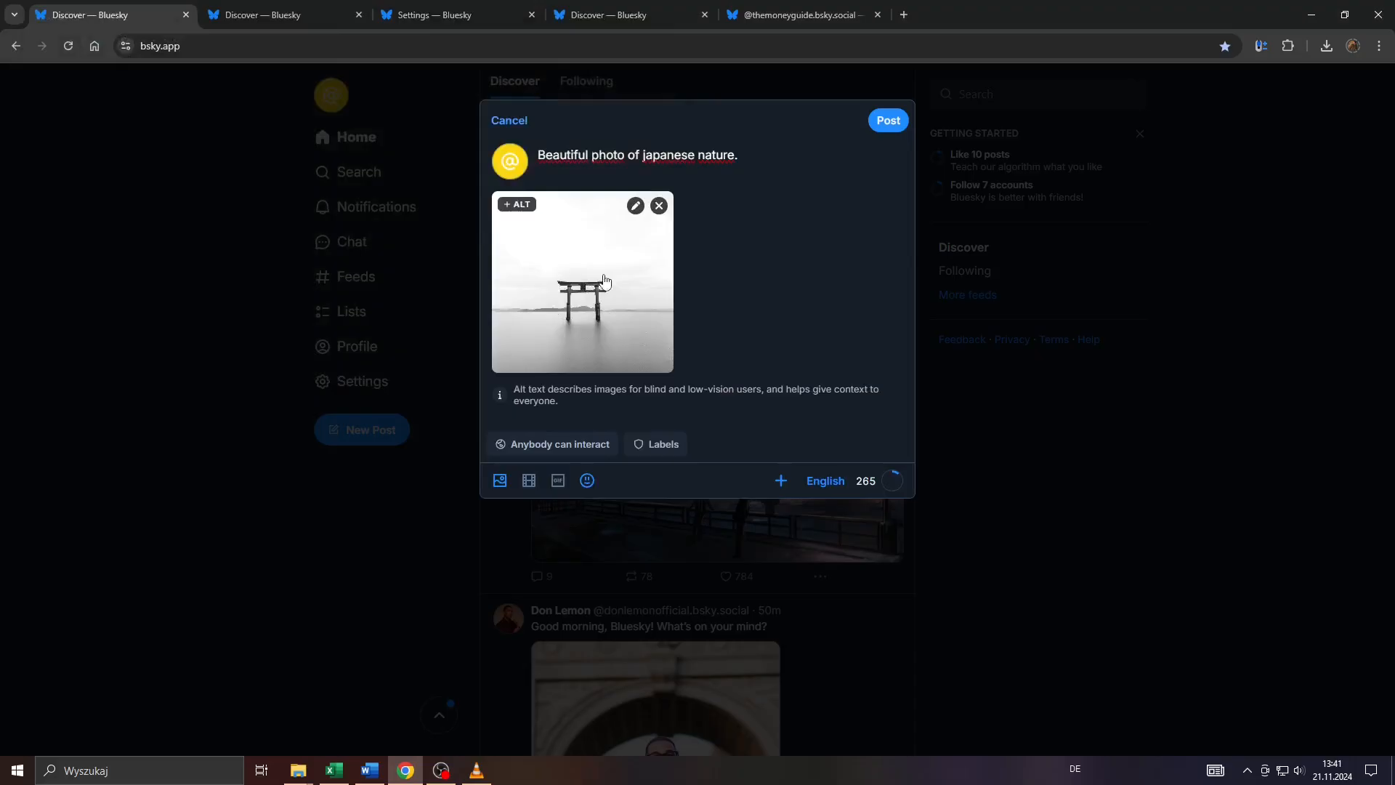
mouse_move(786, 394)
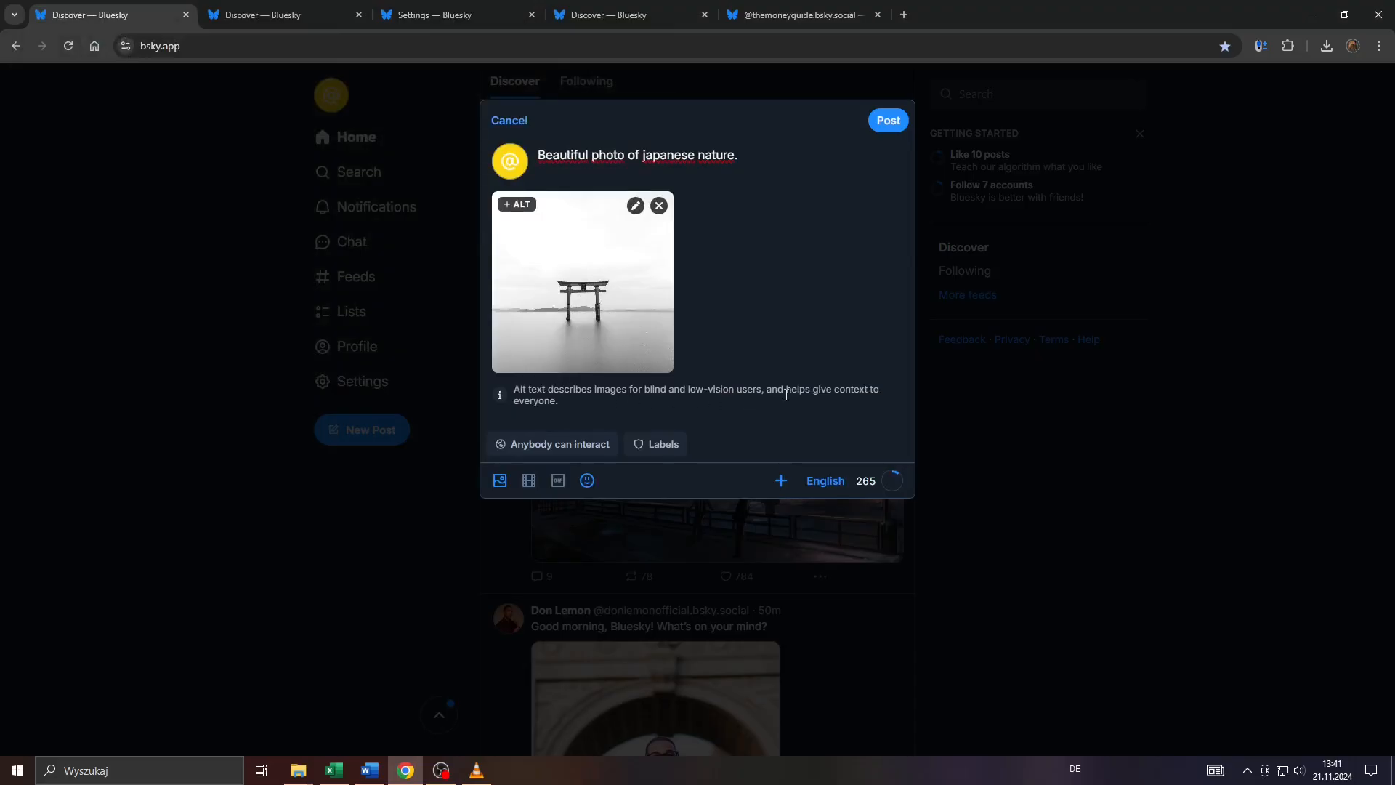
mouse_move(625, 259)
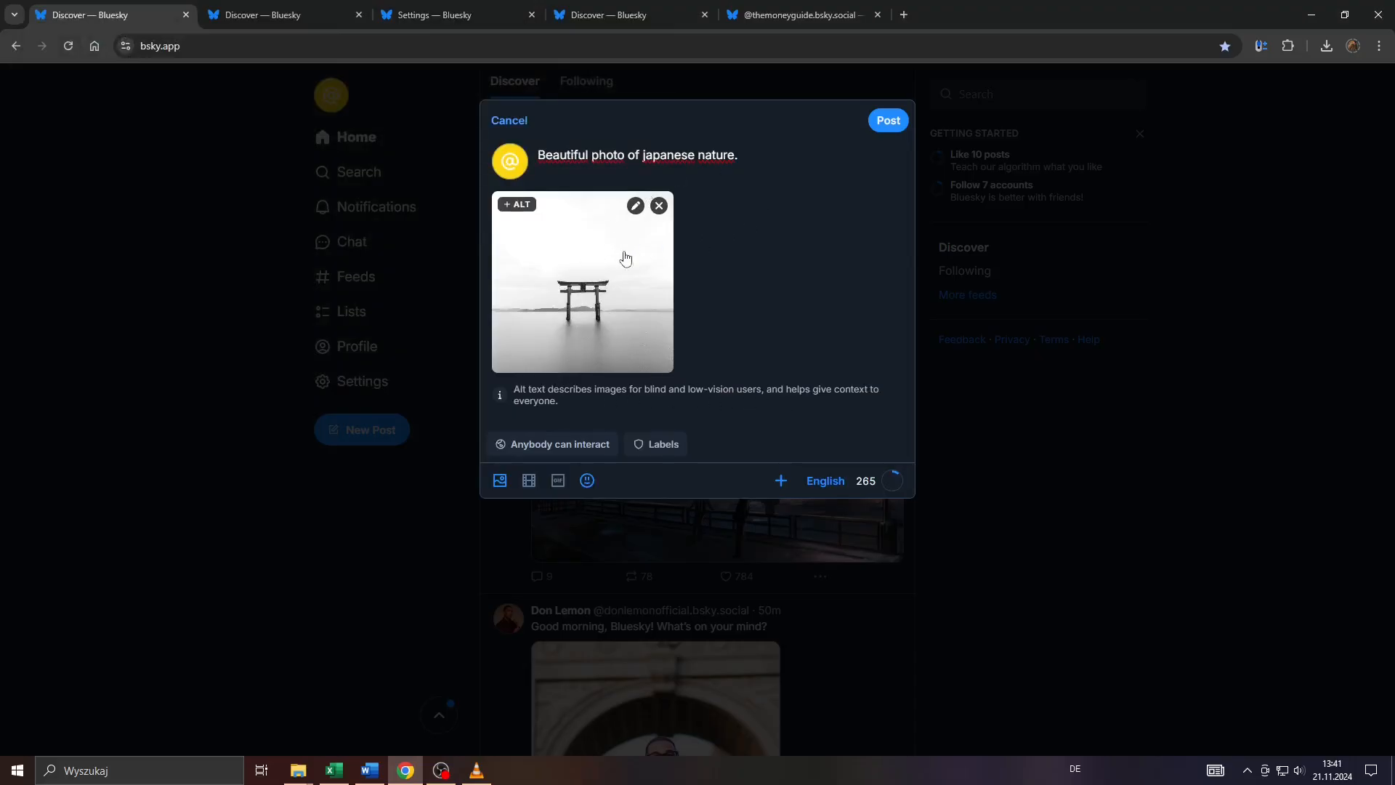
mouse_move(602, 359)
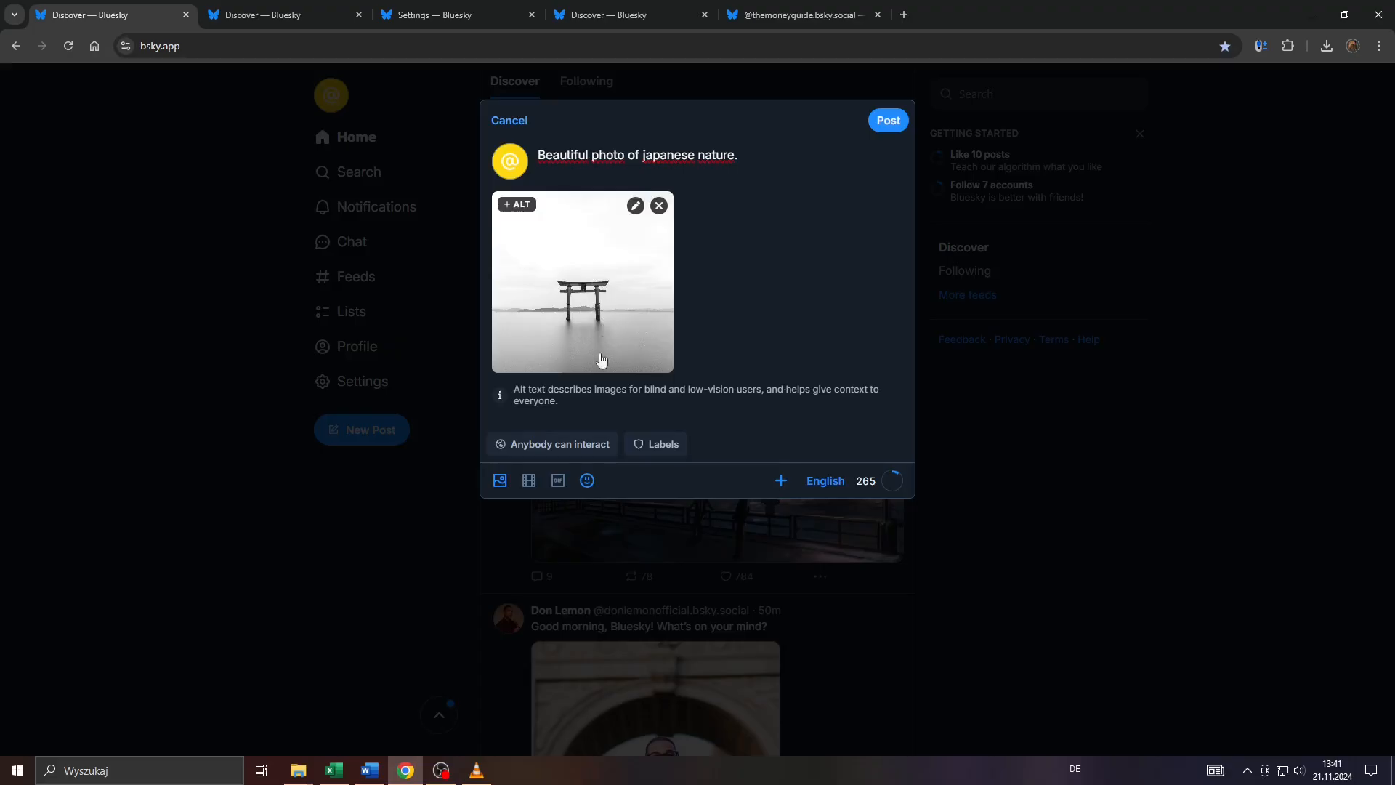
mouse_move(614, 307)
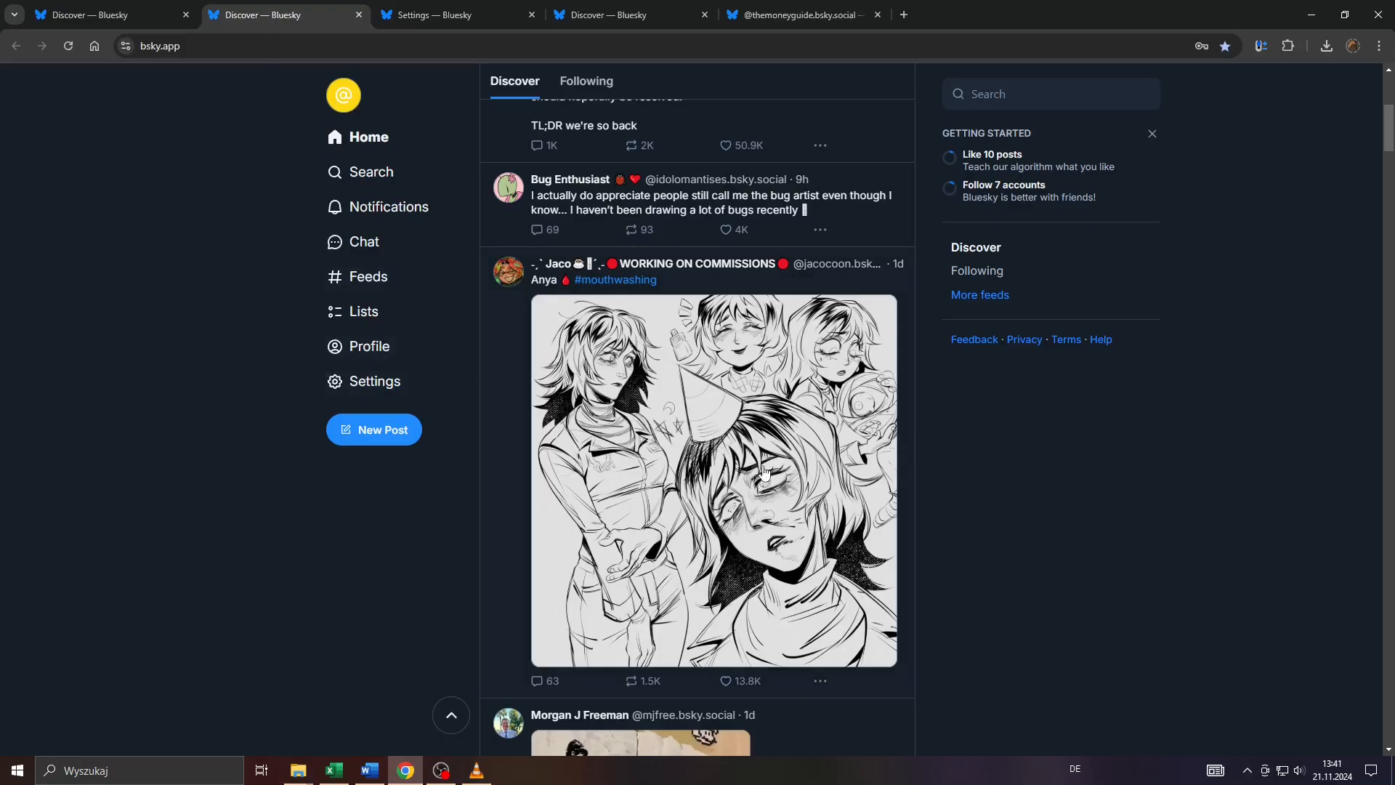
scroll(down, 3)
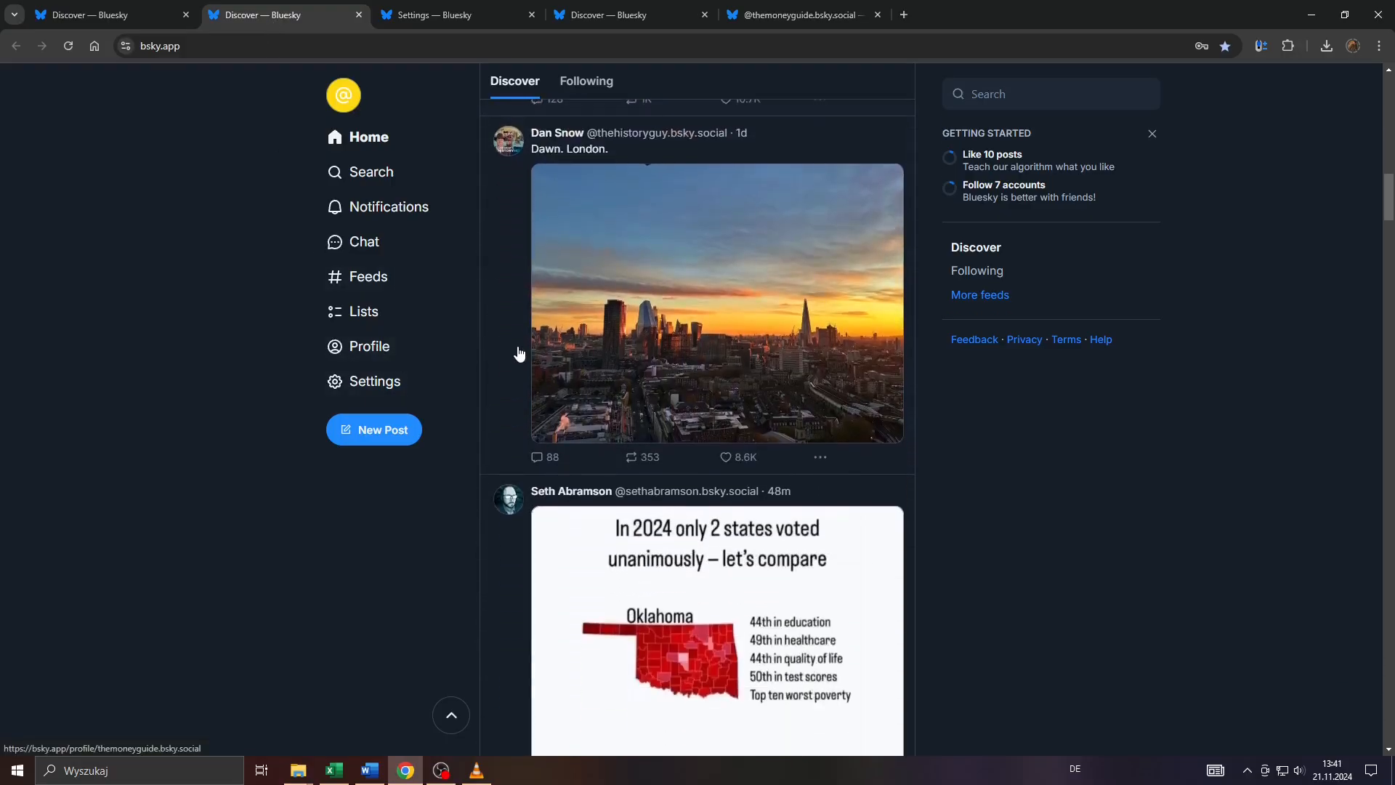
scroll(down, 3)
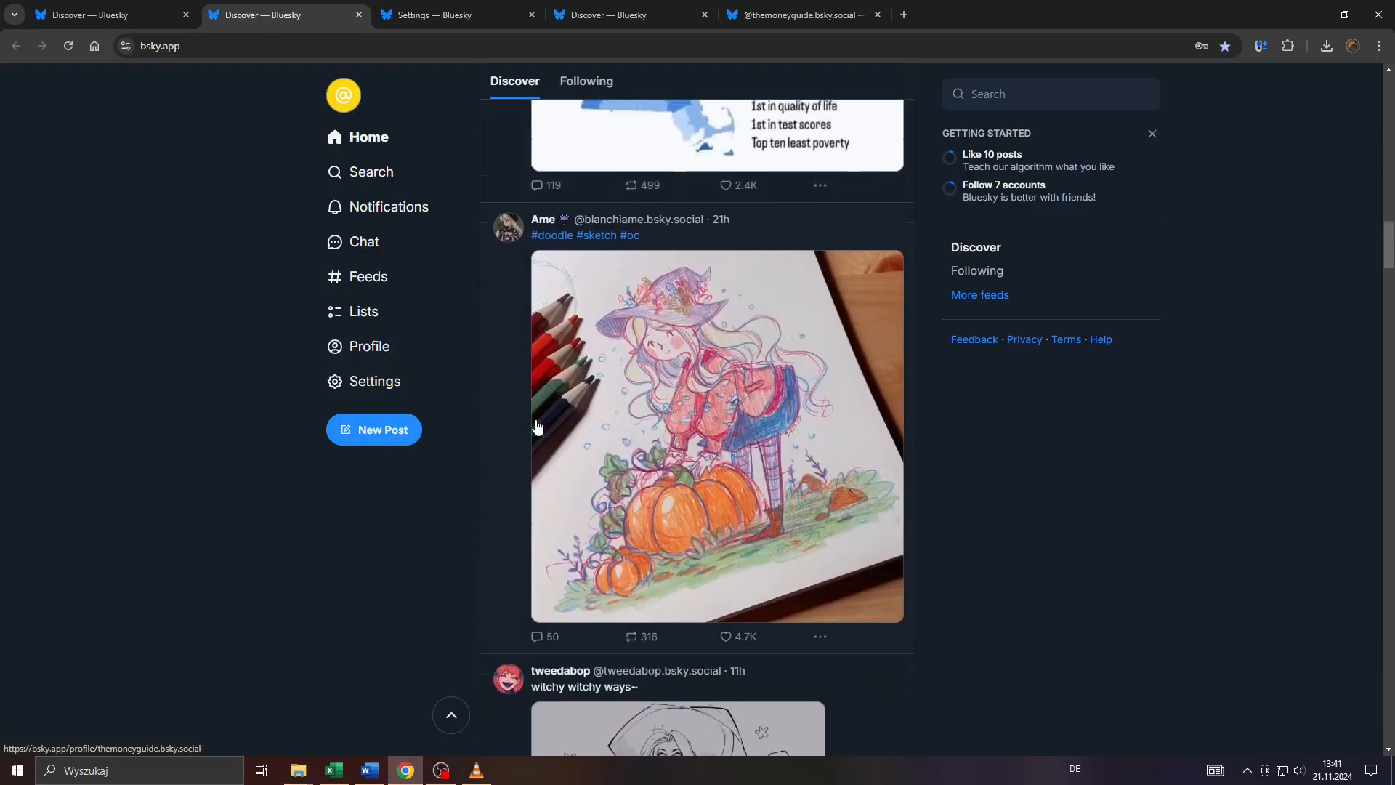
scroll(down, 3)
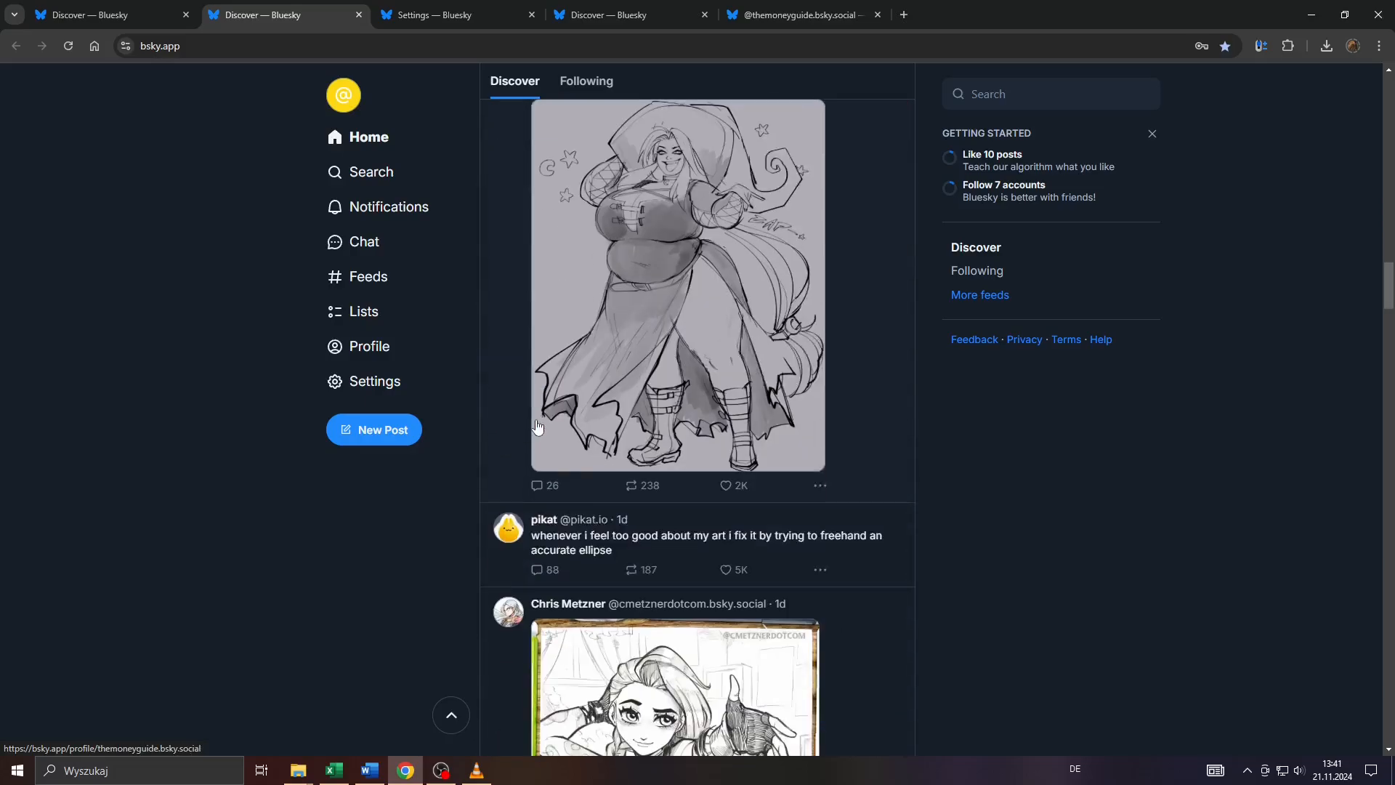
scroll(up, 3)
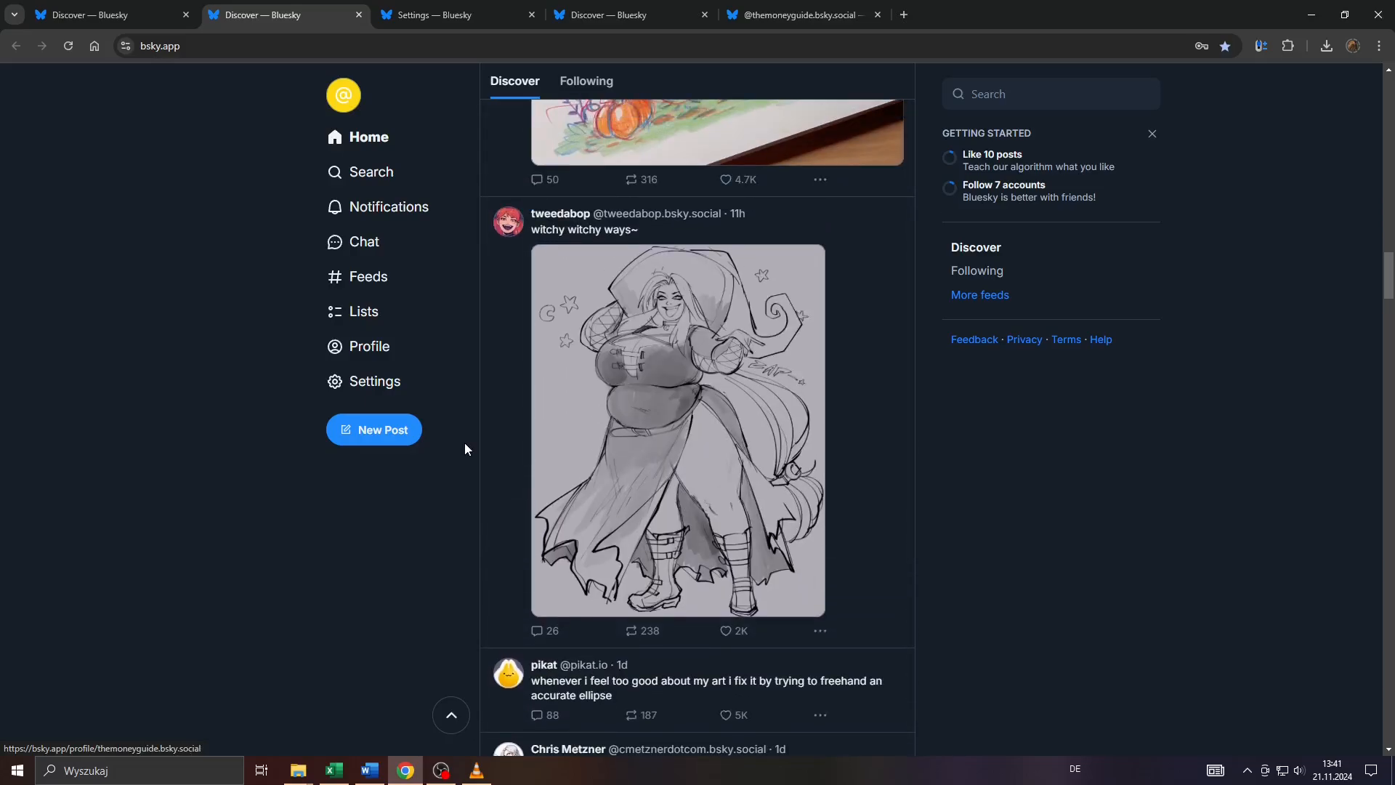
mouse_move(561, 214)
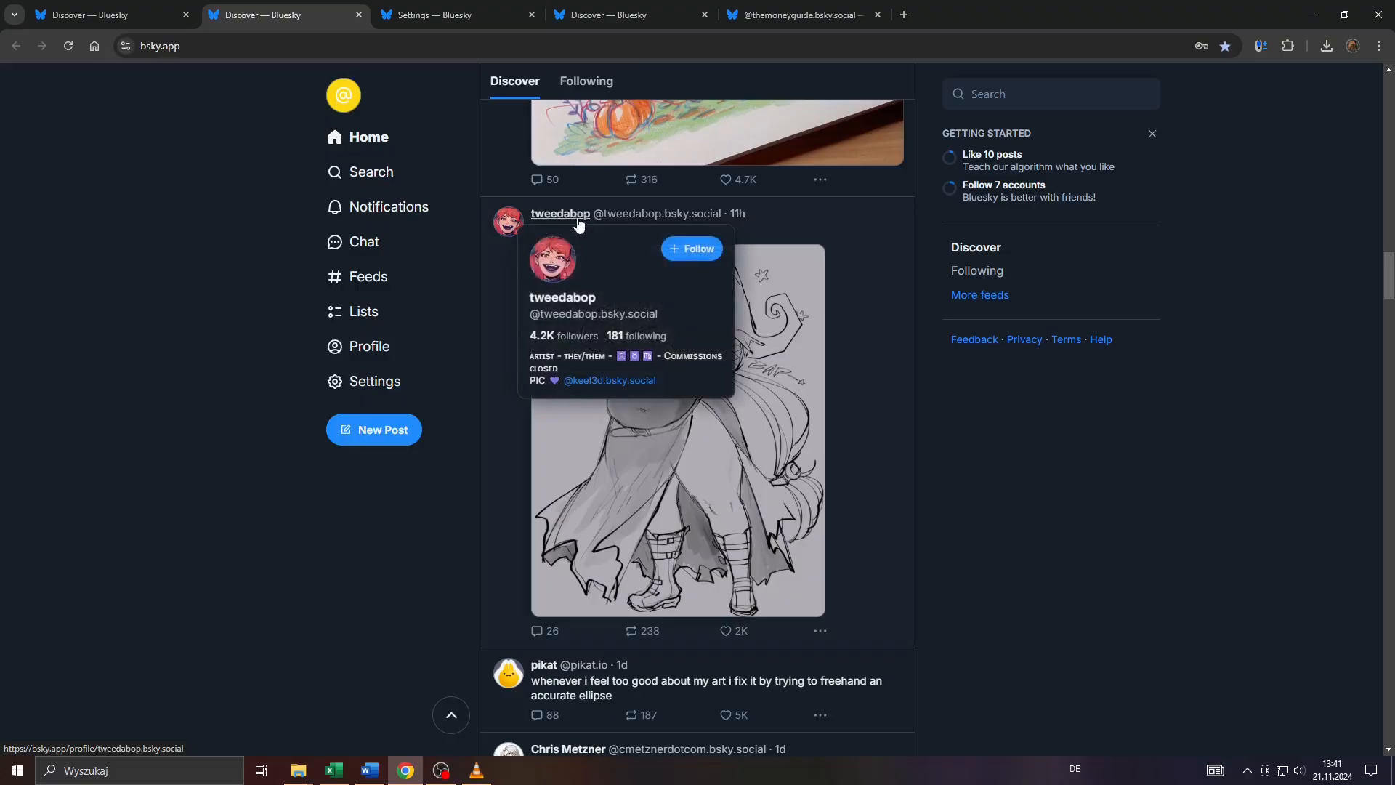
mouse_move(577, 346)
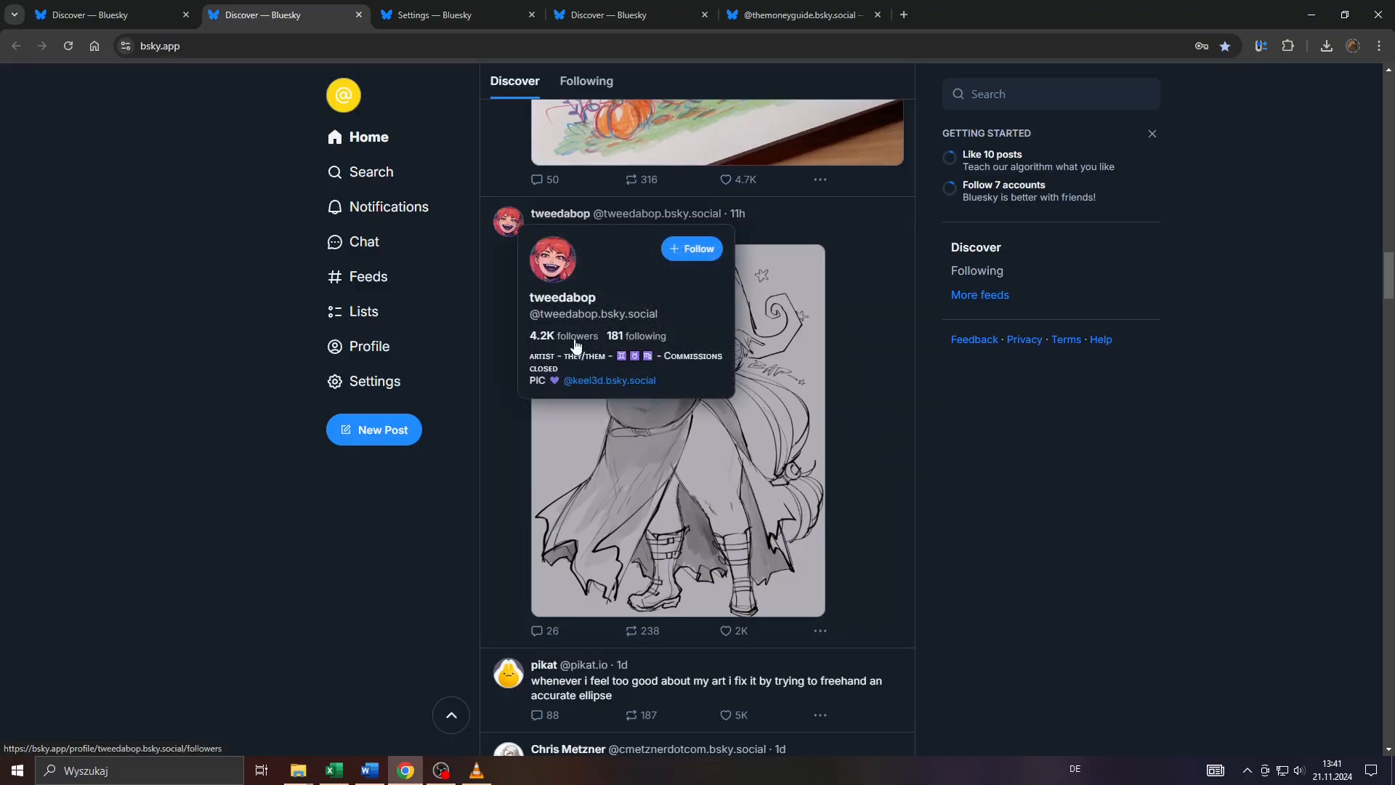
mouse_move(221, 335)
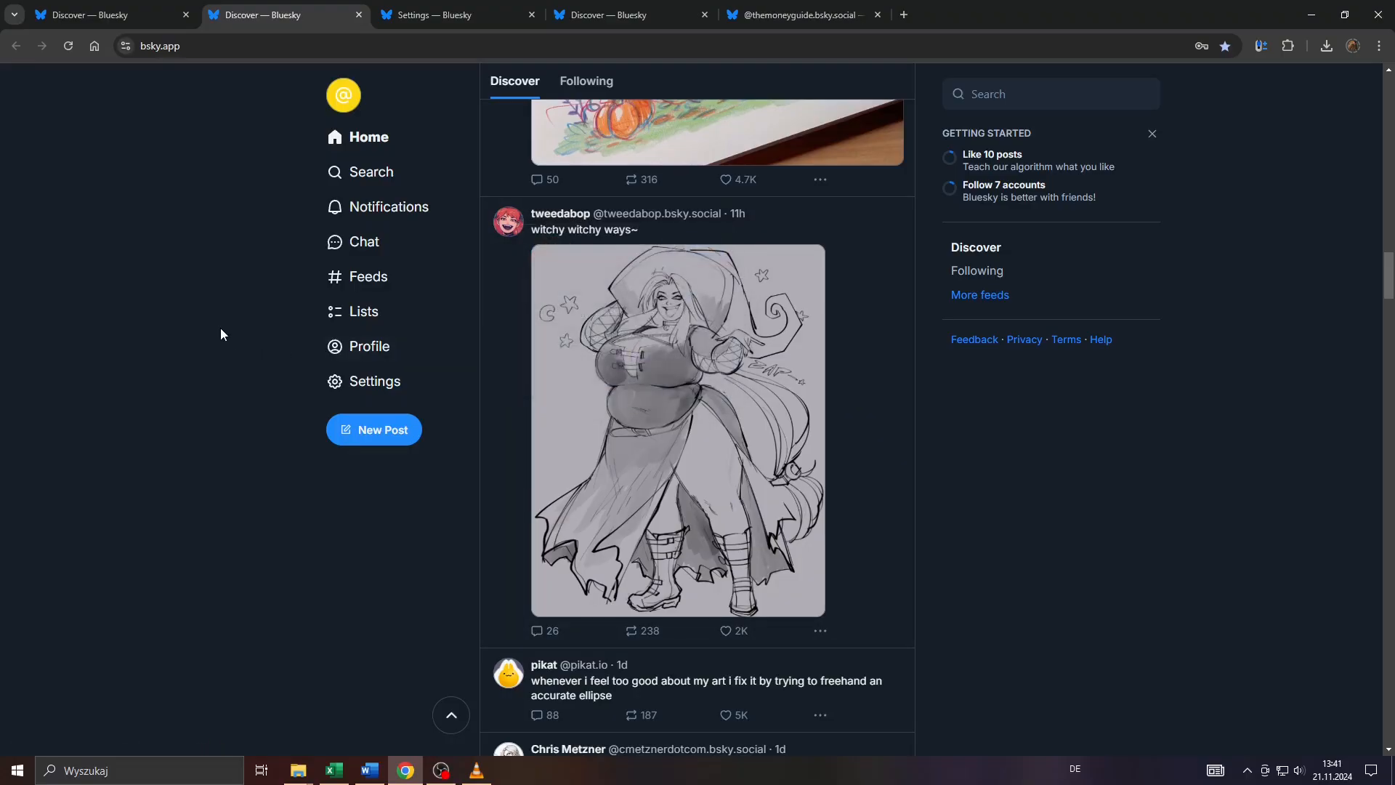
click(373, 429)
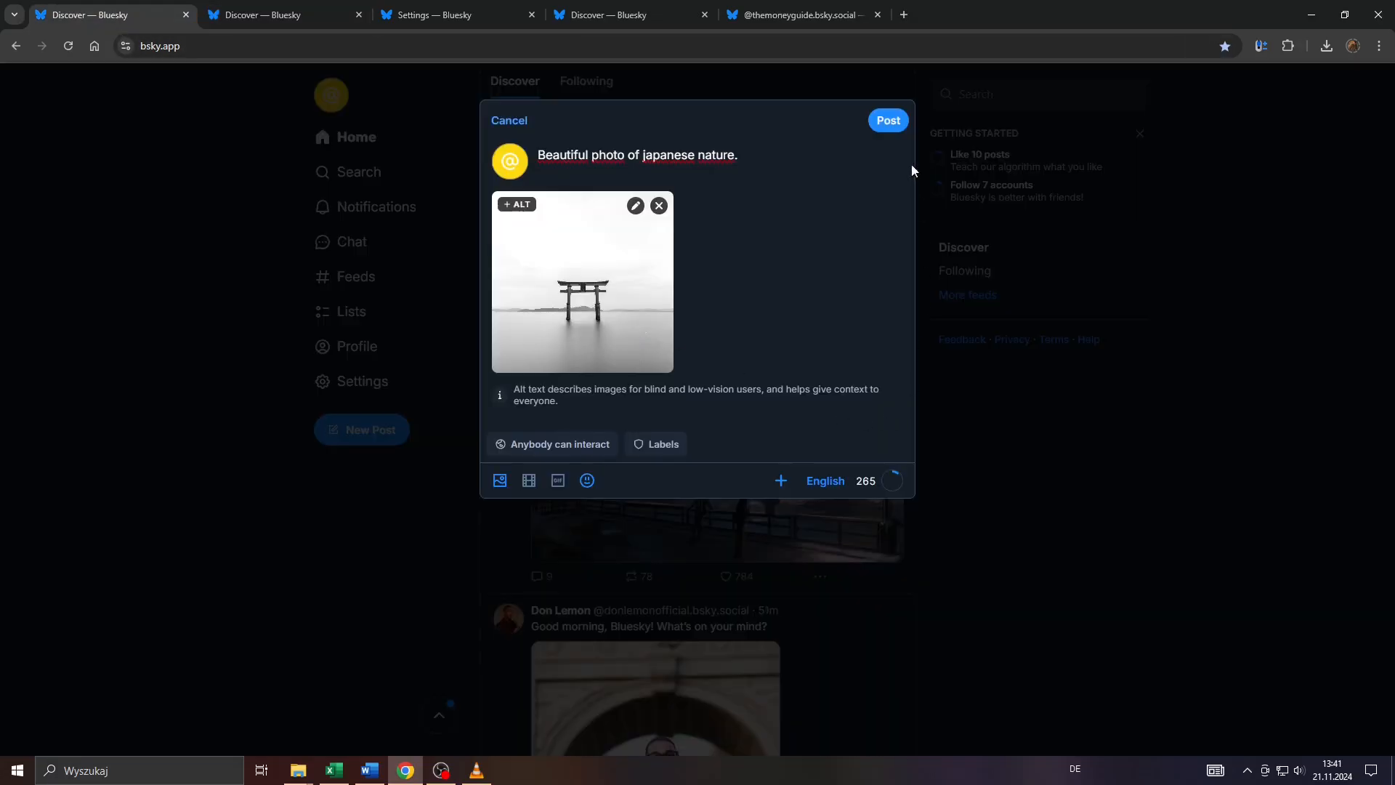
- Publish the post with the torii-gate photo, returning to the Discover feed
click(887, 121)
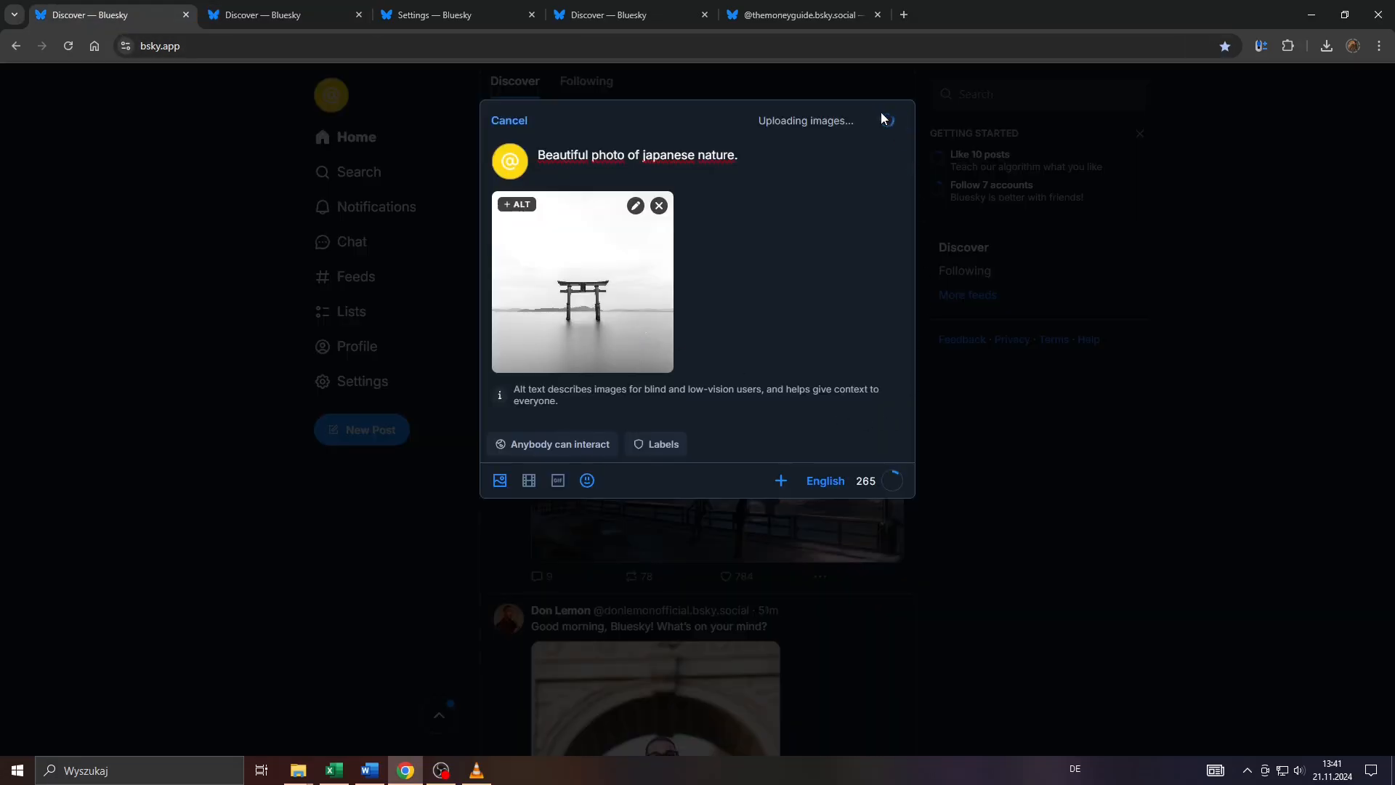
mouse_move(678, 244)
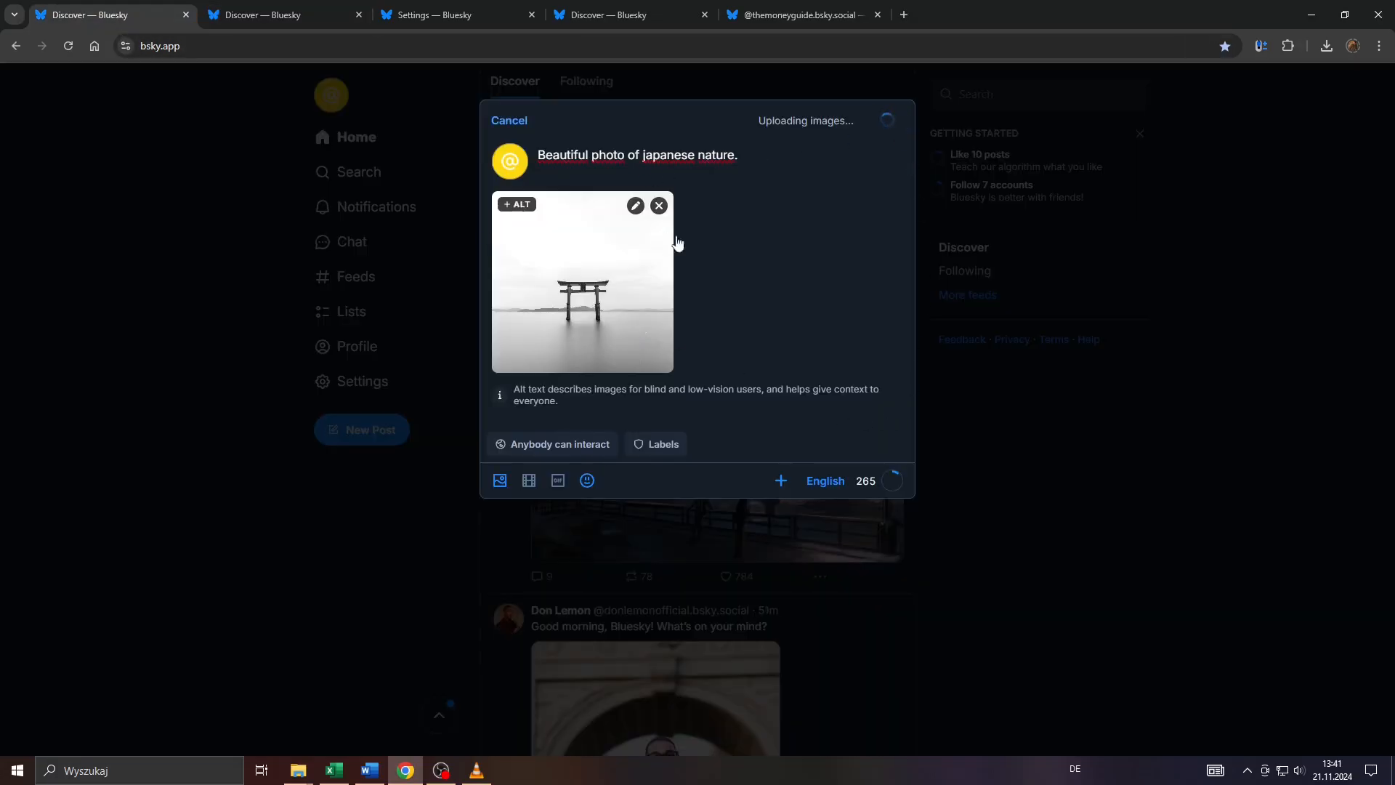
click(885, 121)
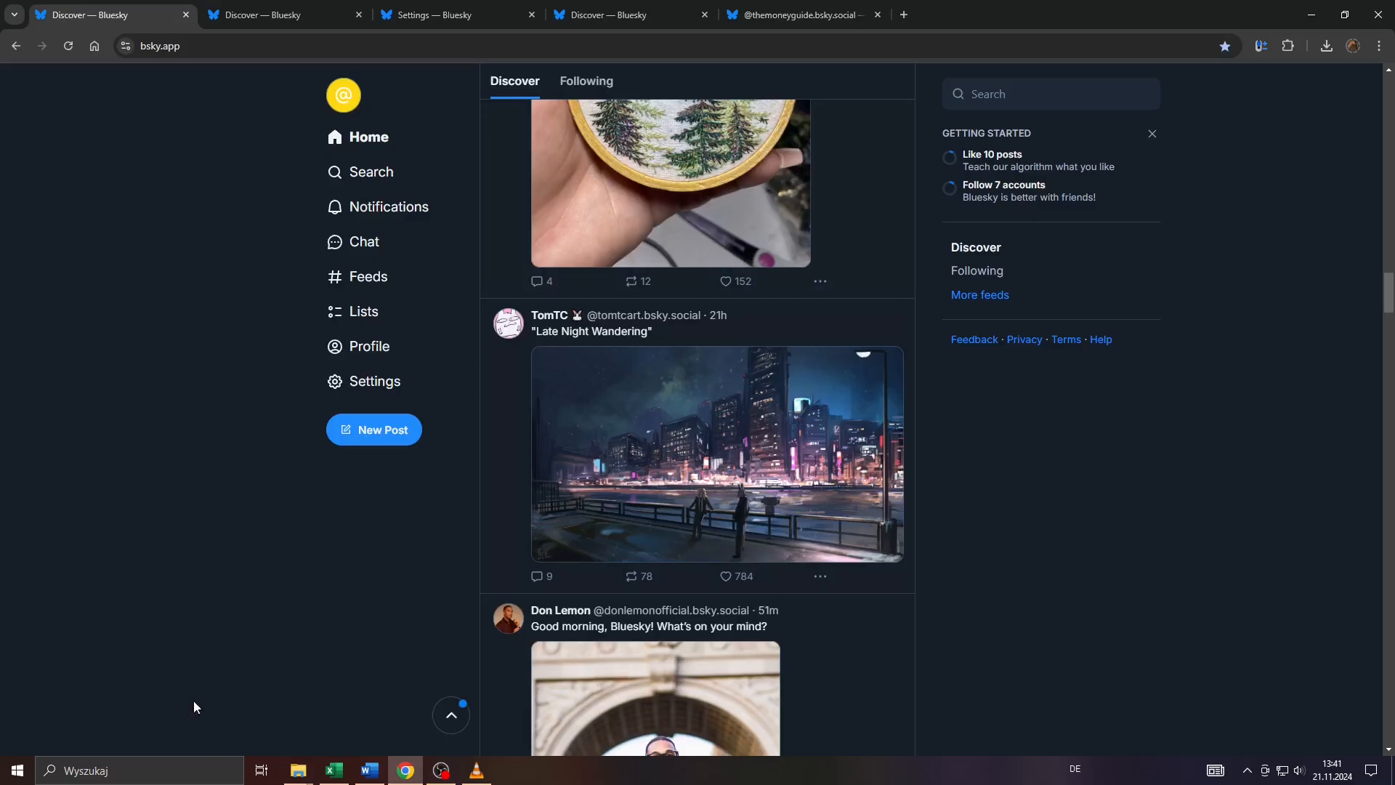
mouse_move(324, 663)
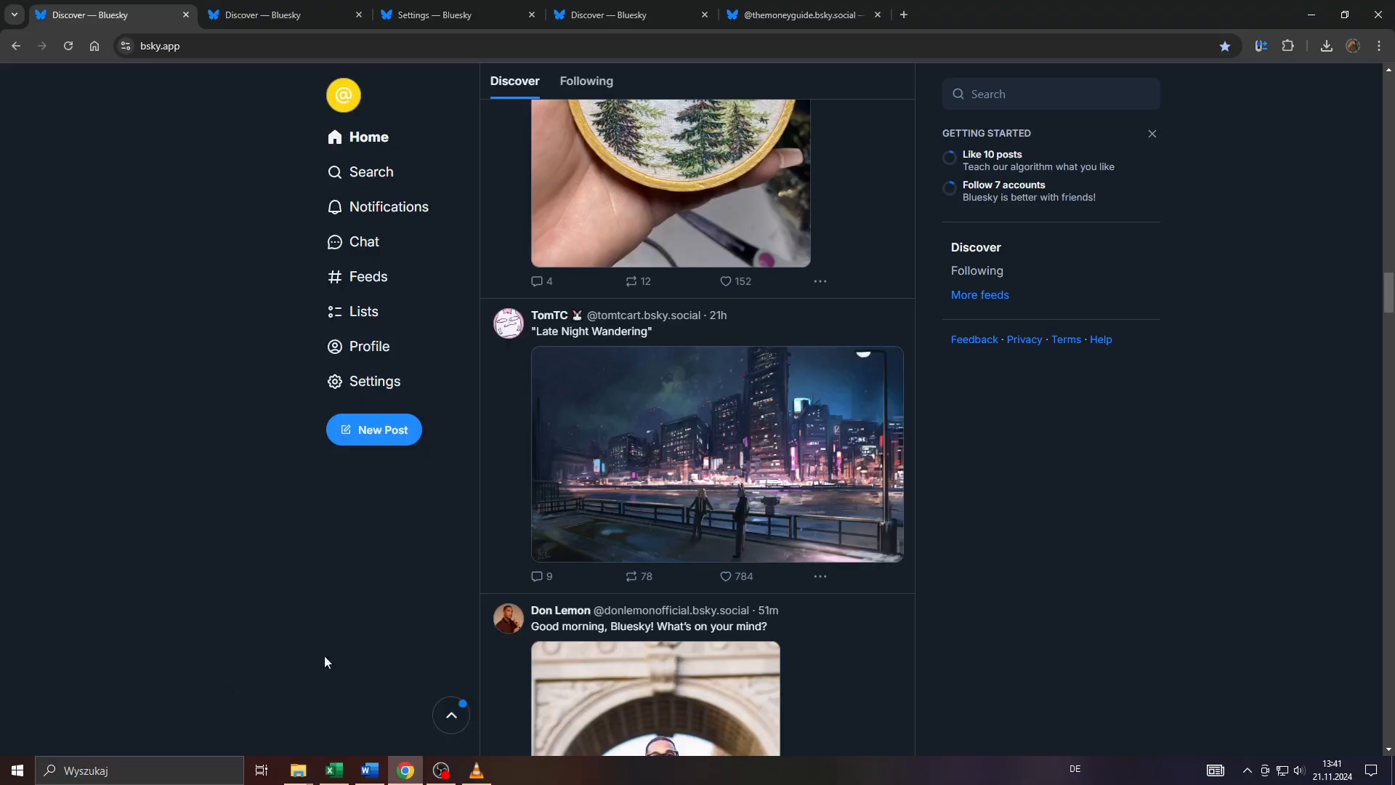
mouse_move(395, 698)
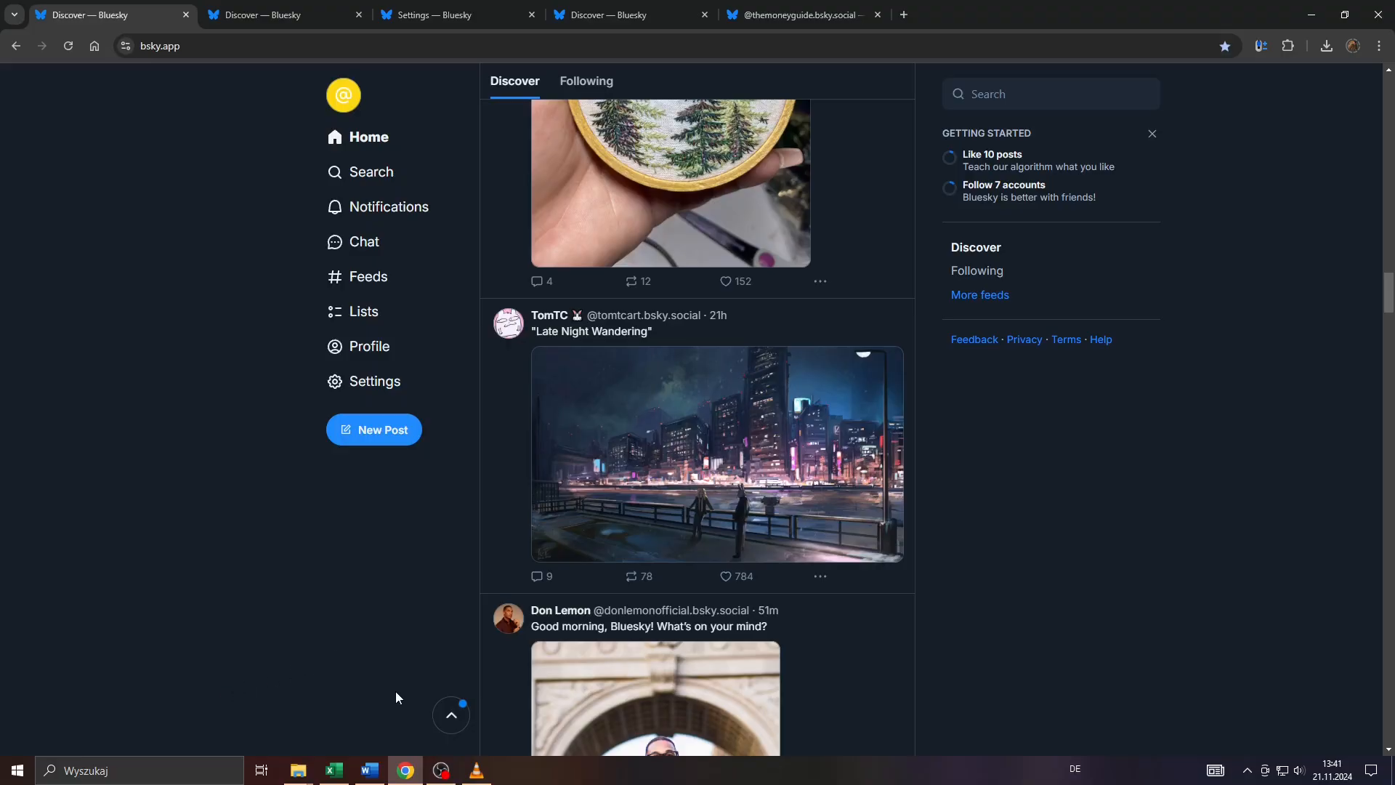